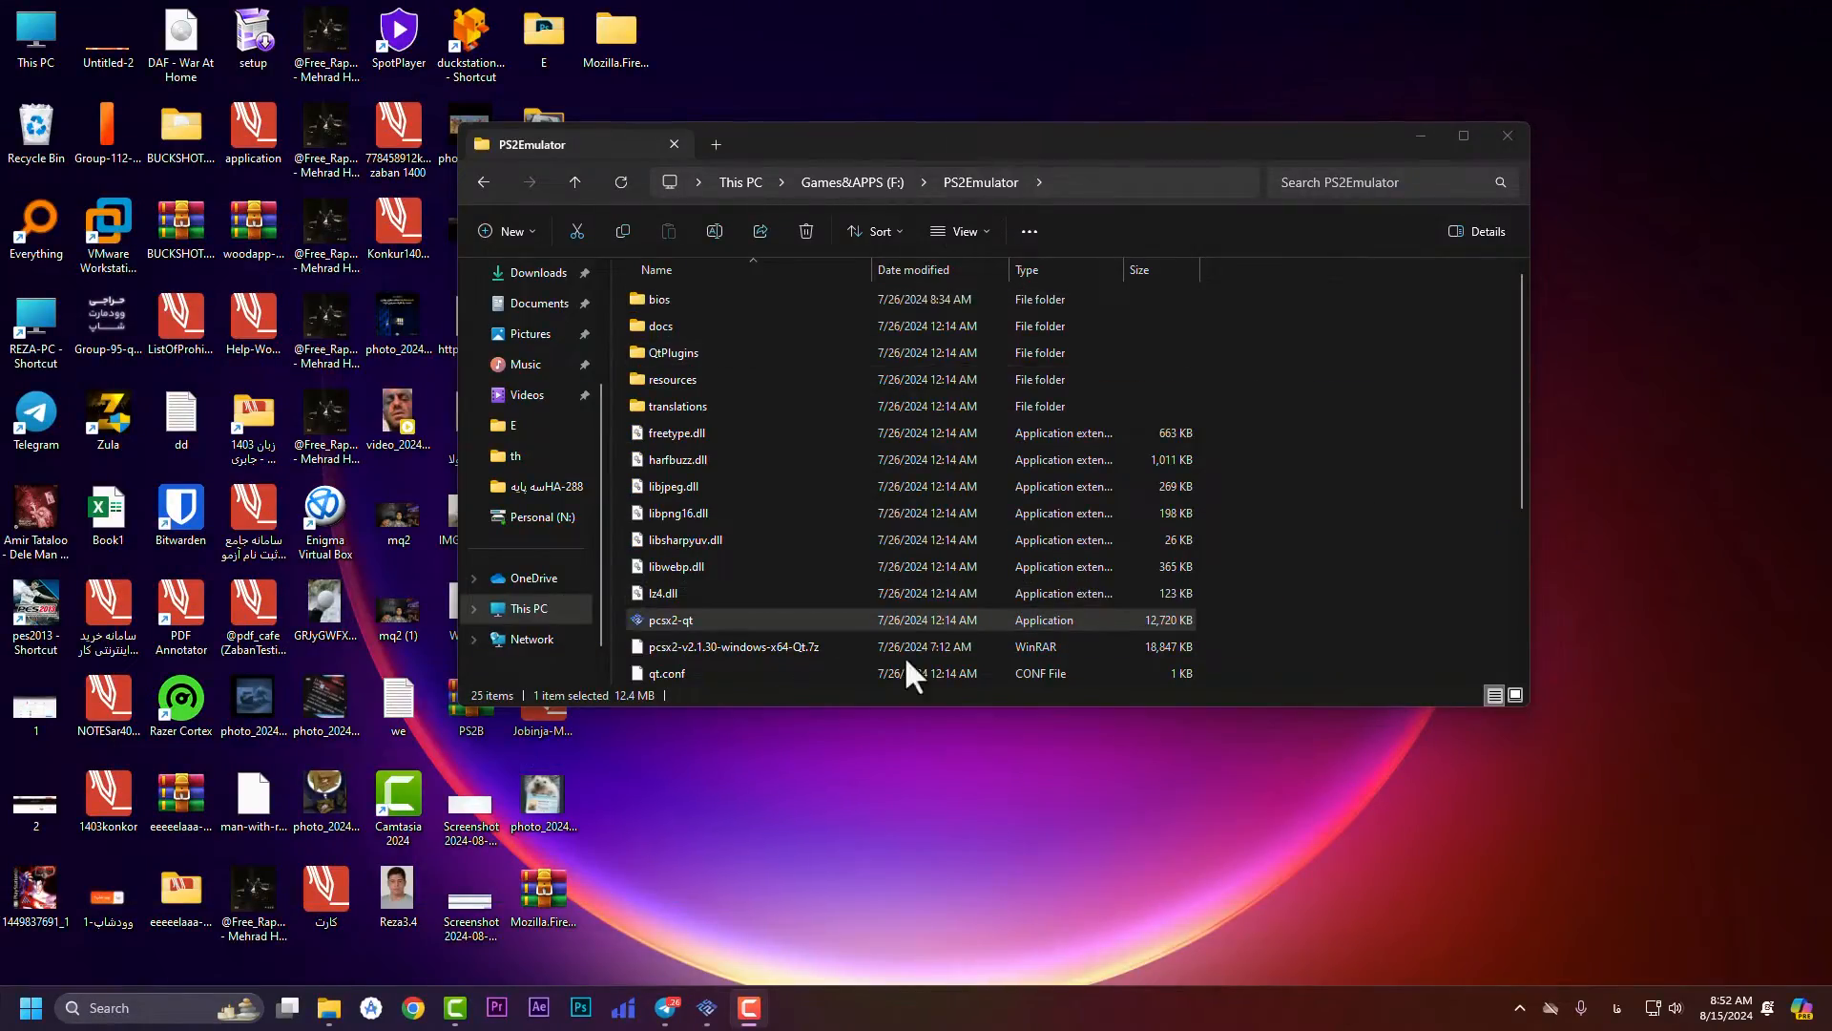
- Launch the pcsx2-qt emulator from File Explorer and close it again
left_click(672, 620)
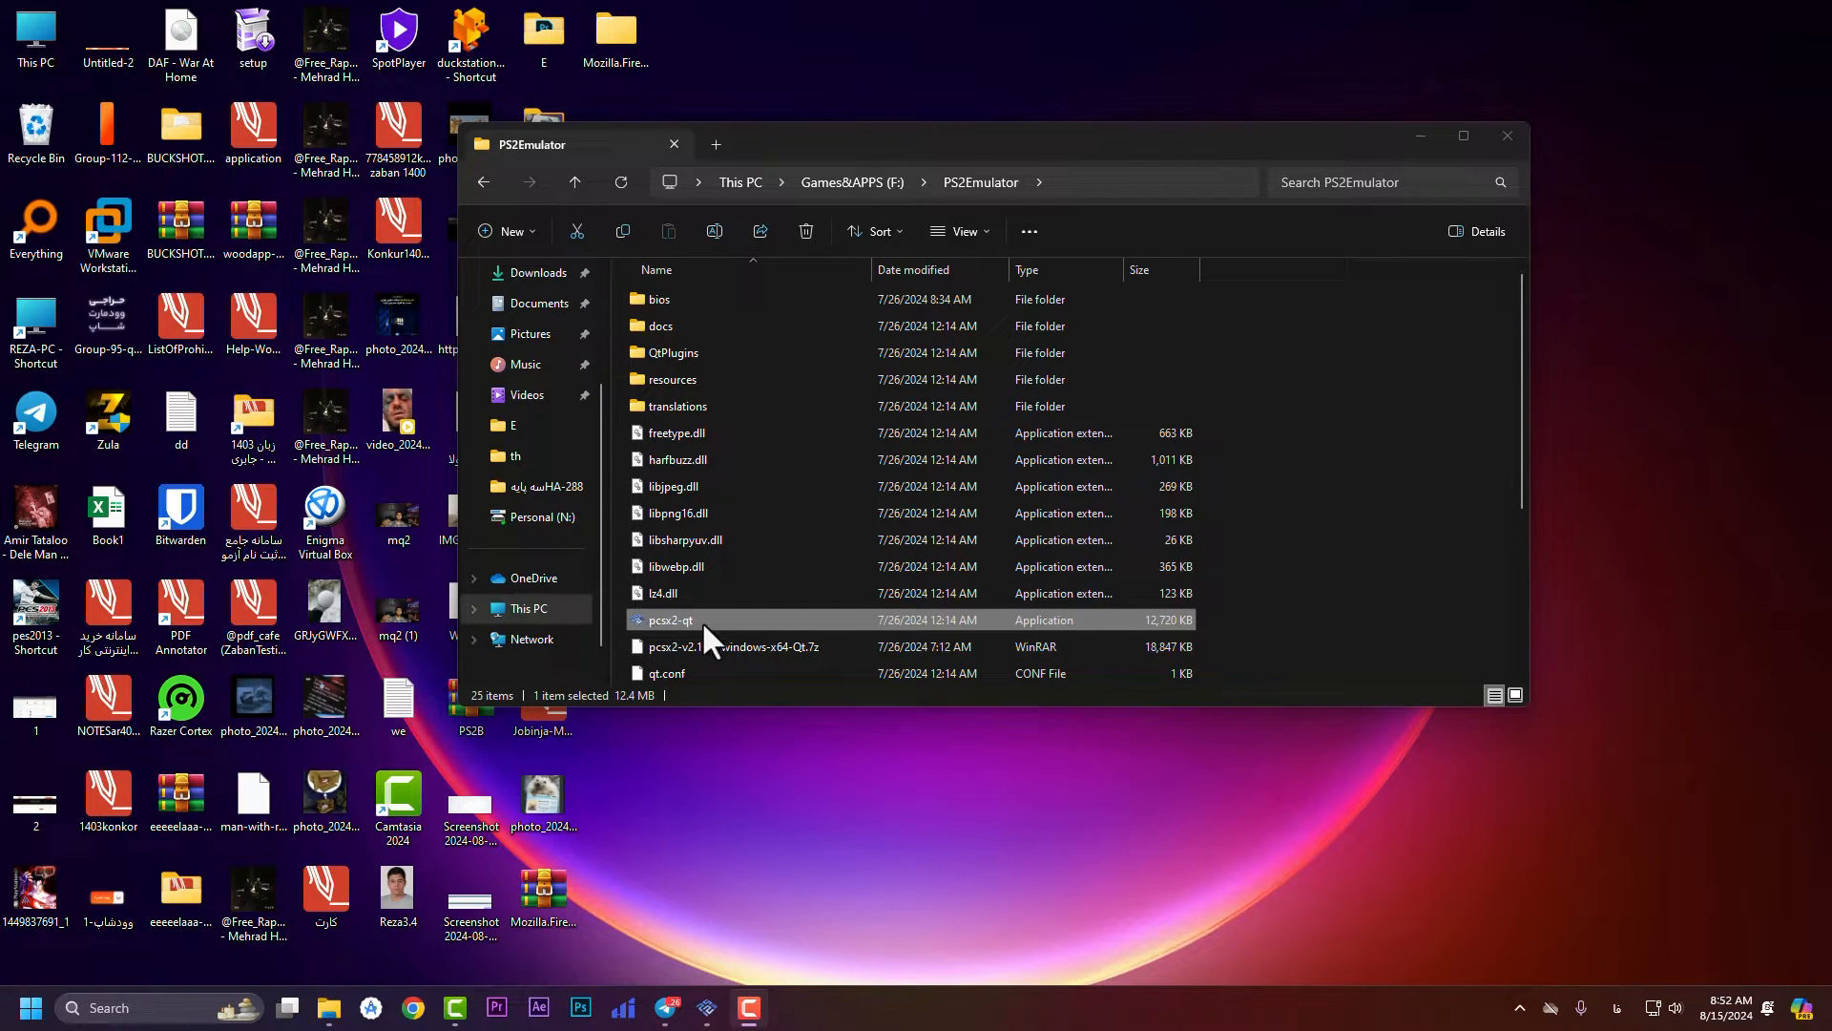
double_click(670, 619)
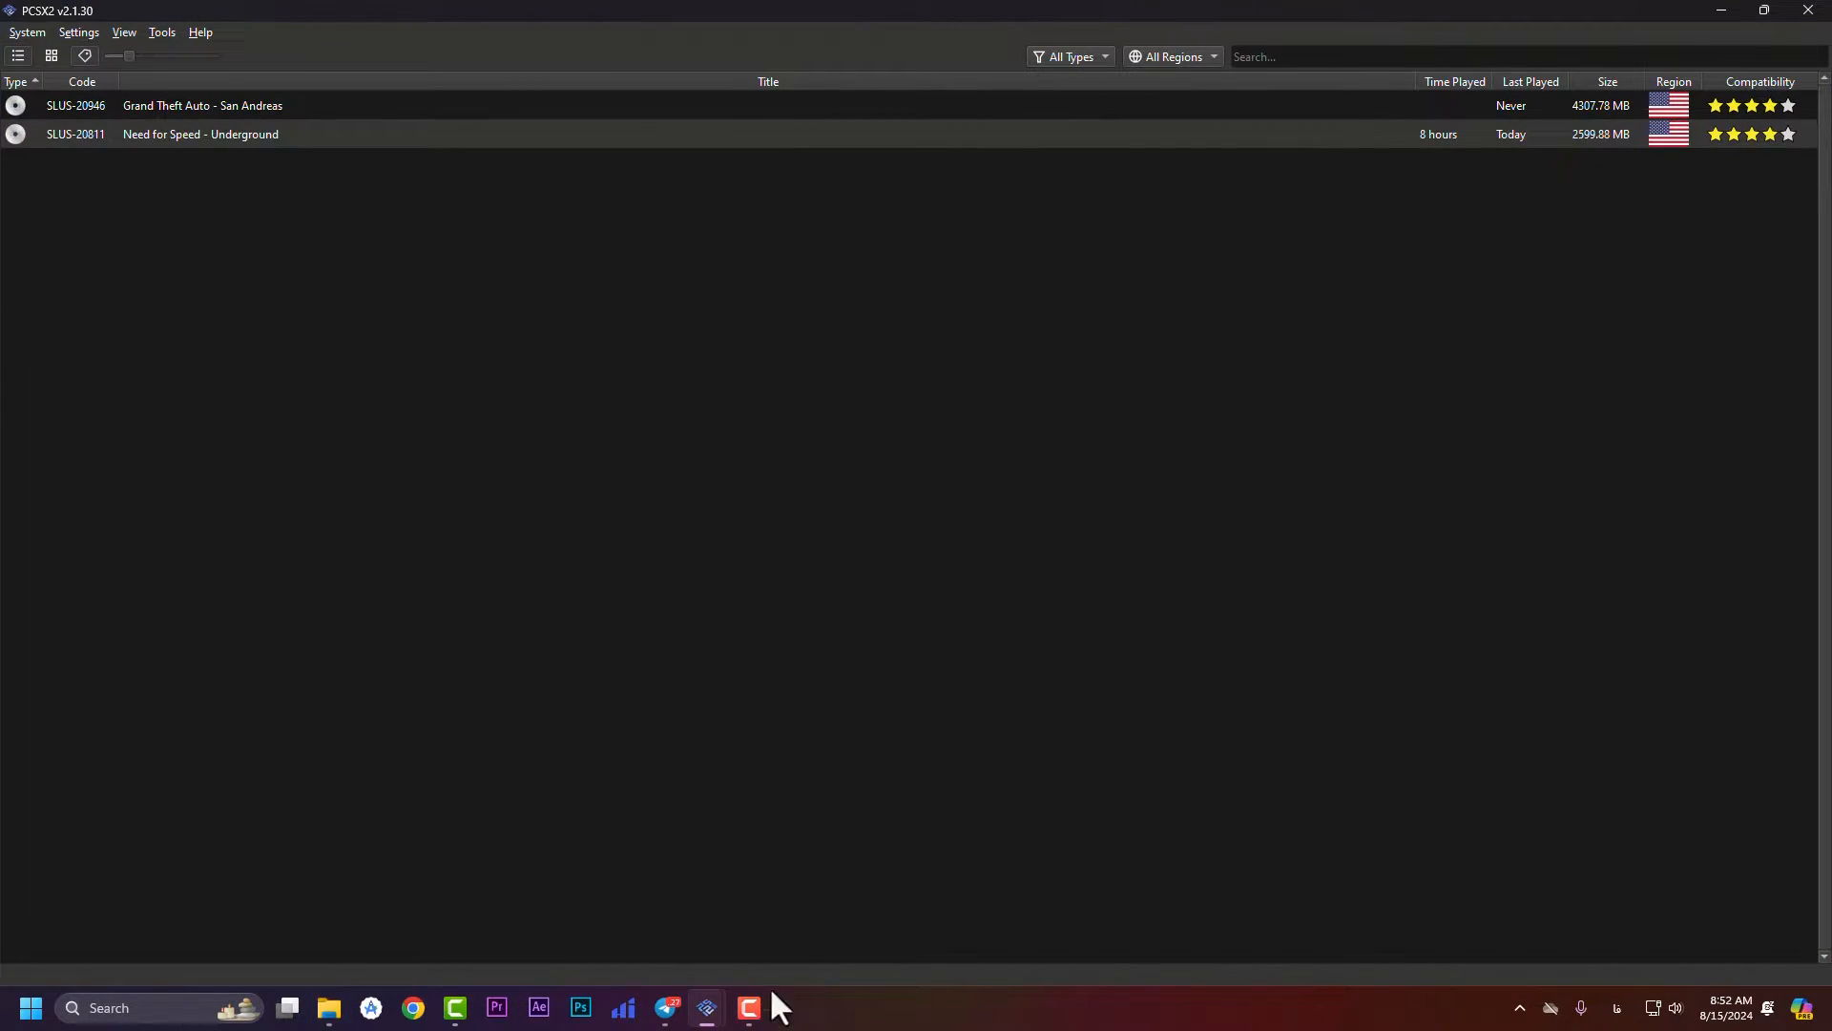
right_click(704, 1006)
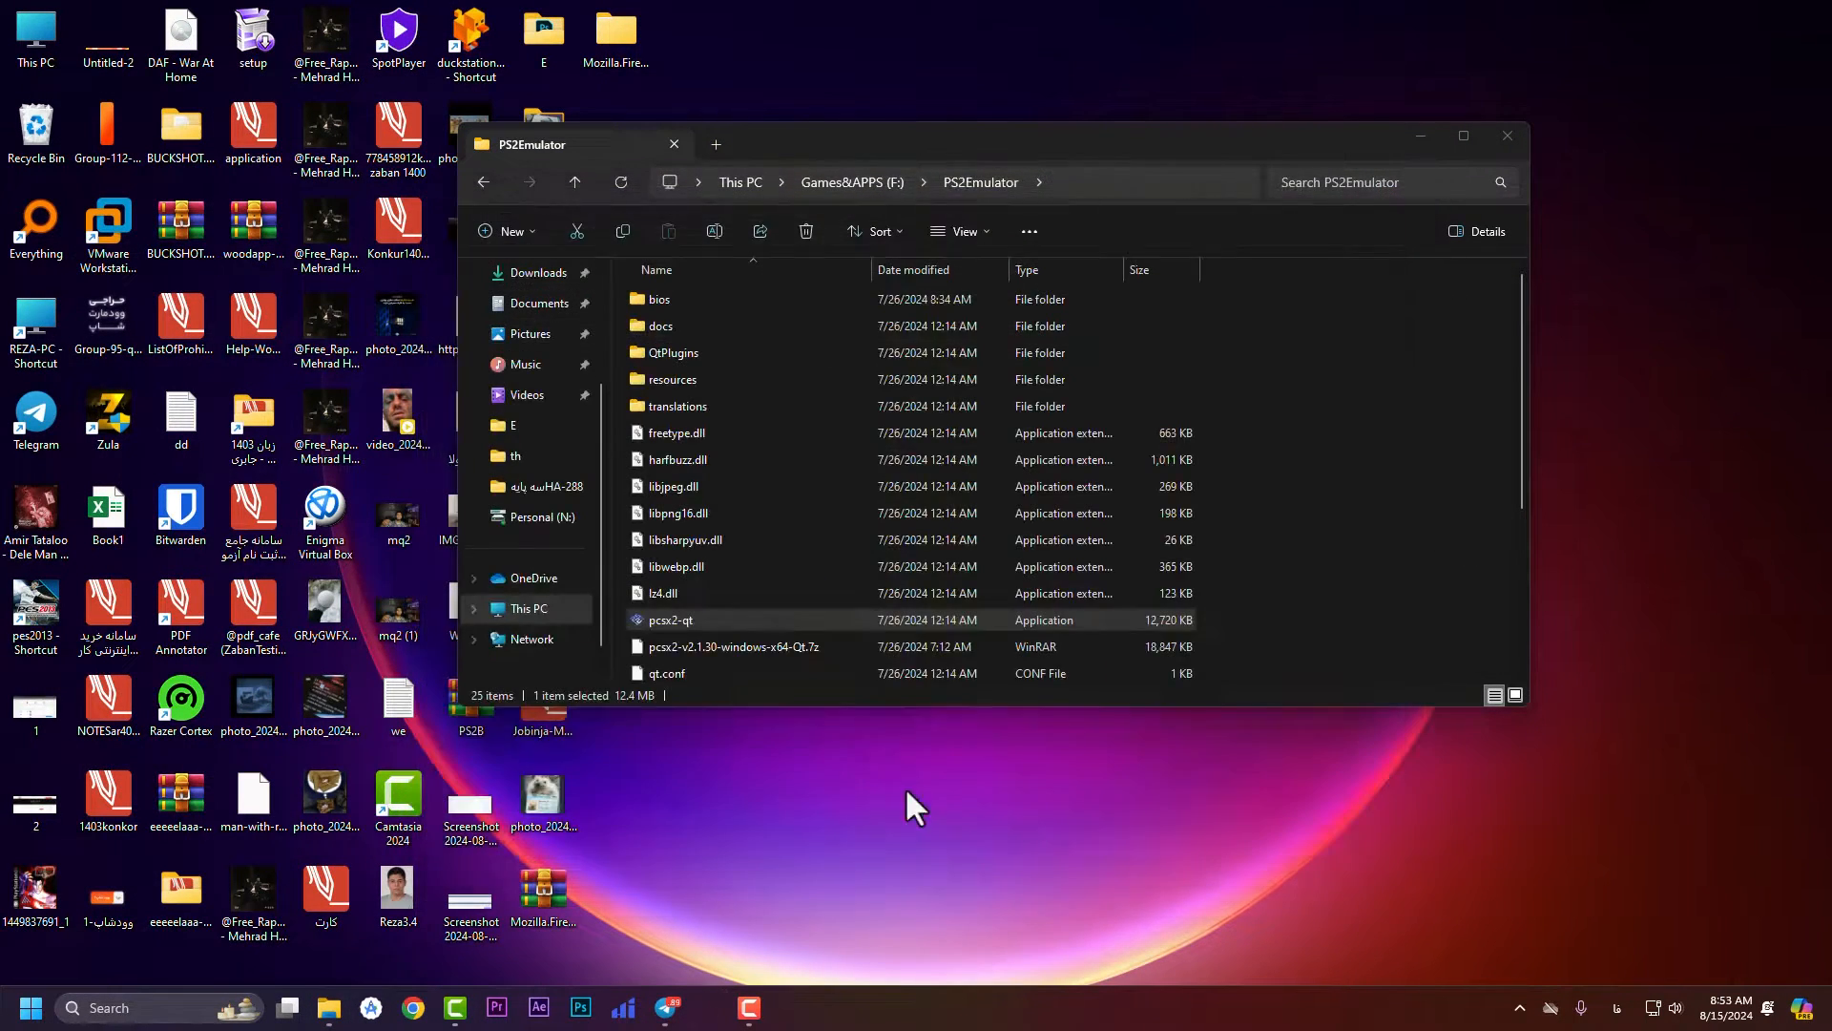
- Create a pcsx2-qt shortcut in the PS2Emulator folder and cut it with Ctrl+X
right_click(671, 620)
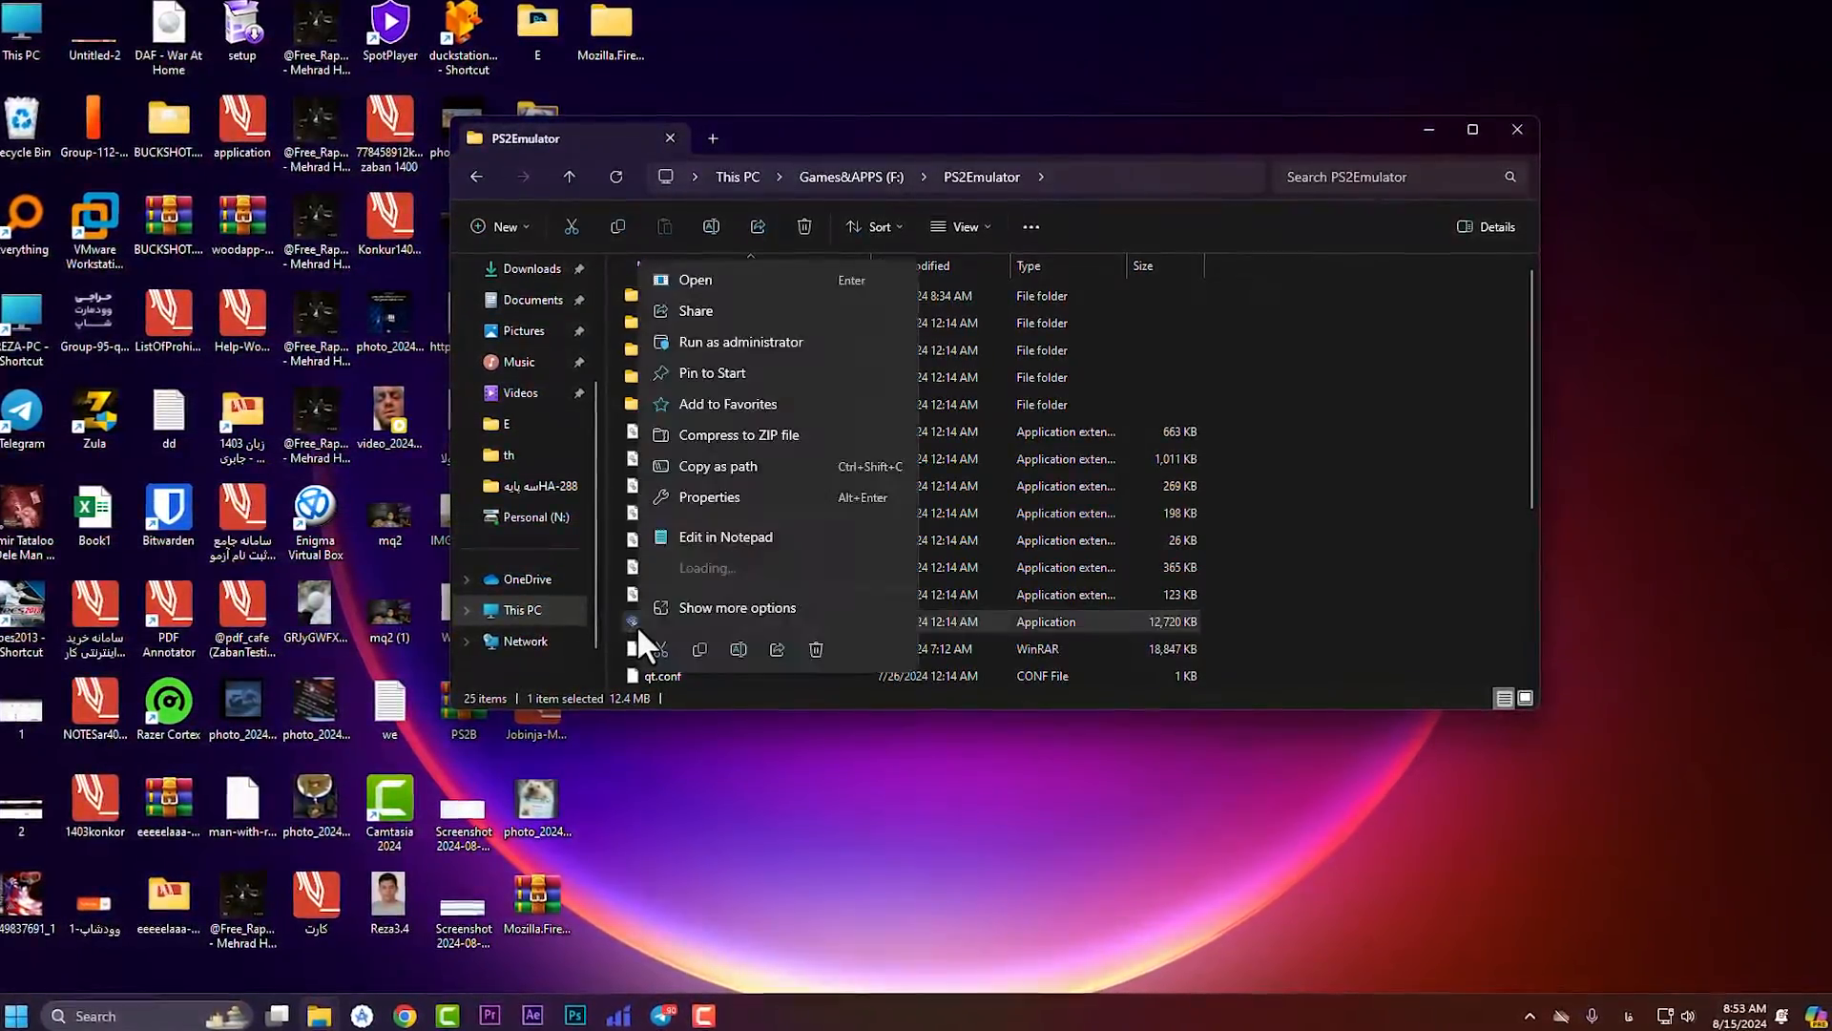
left_click(826, 879)
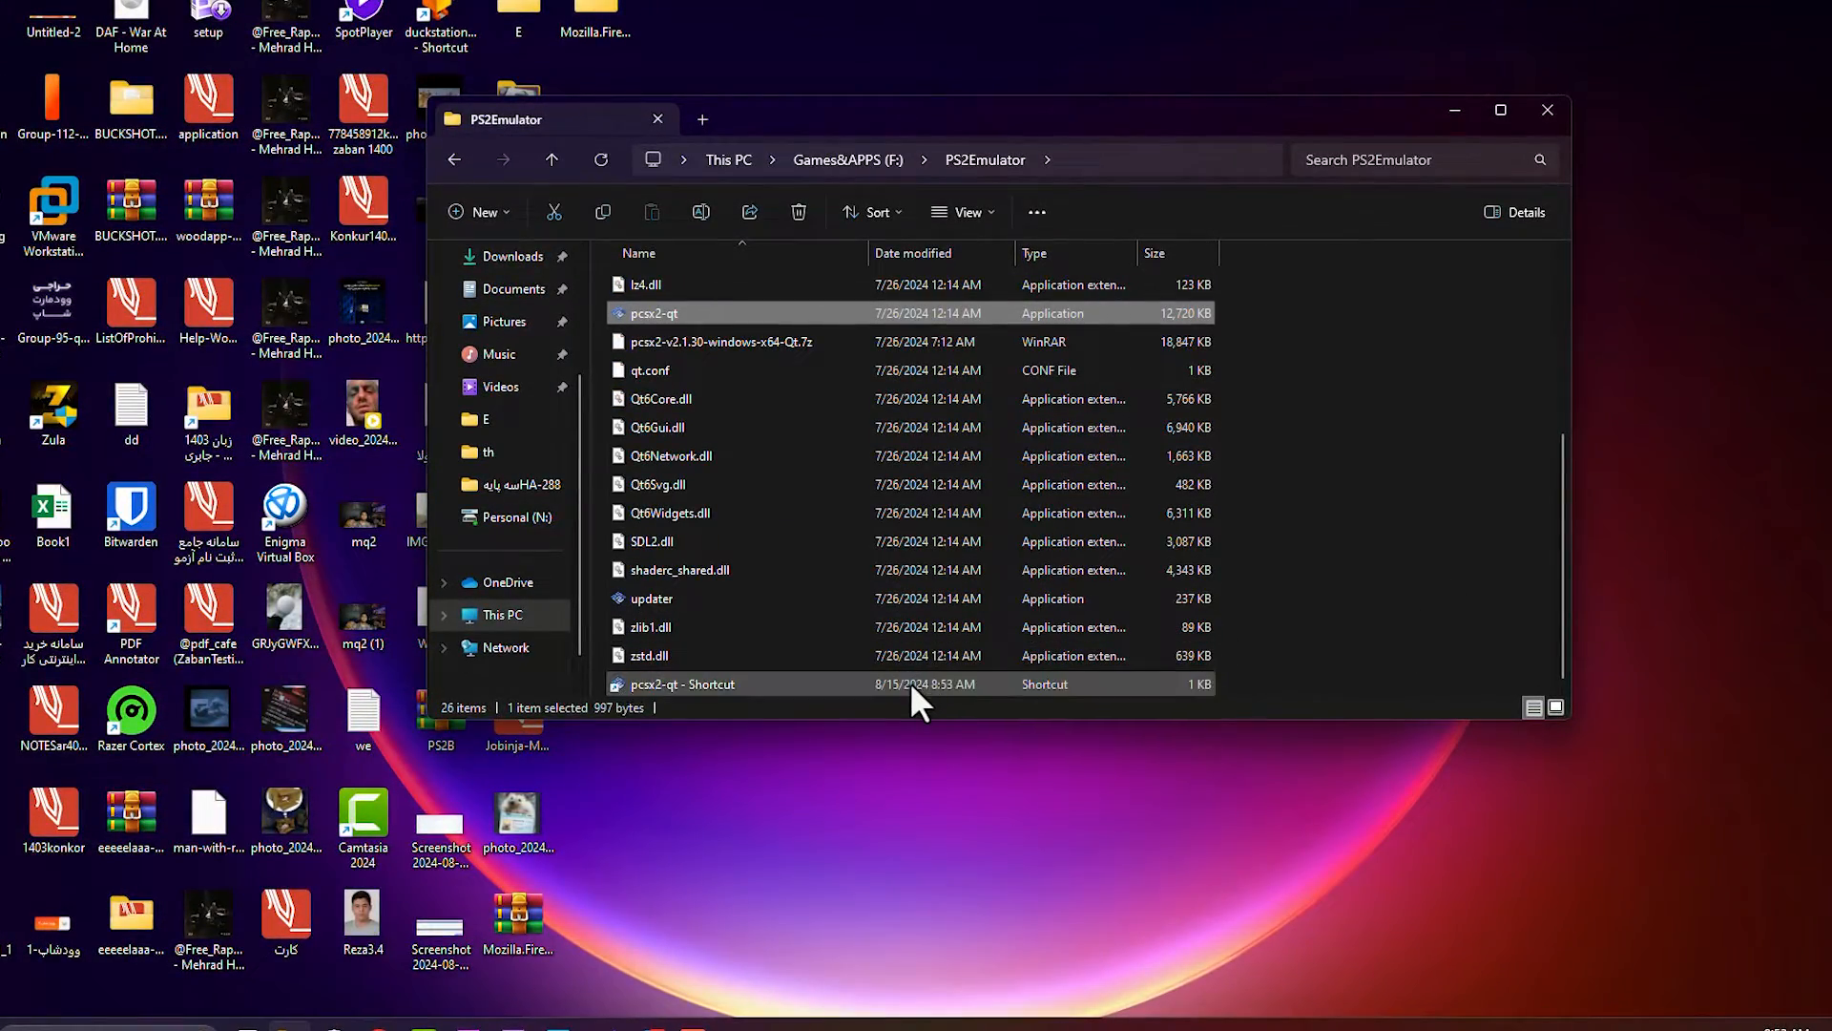
key("ctrl+x")
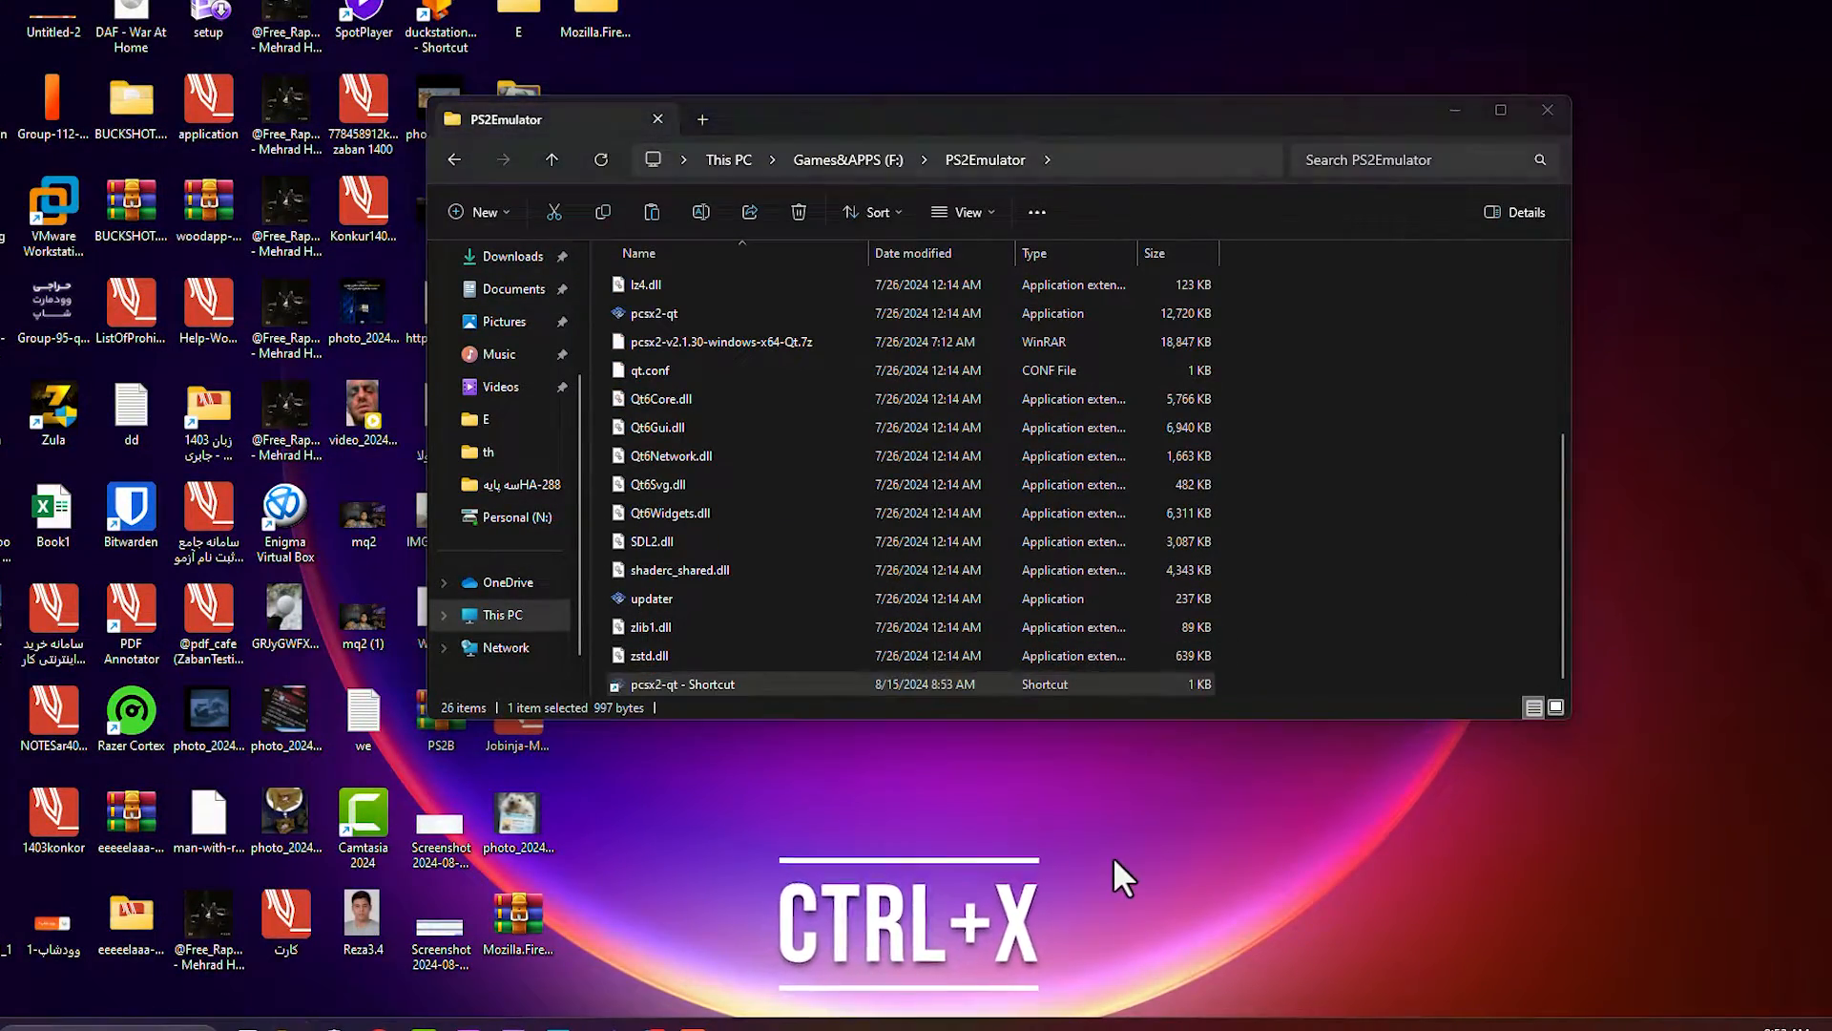
mouse_move(1104, 882)
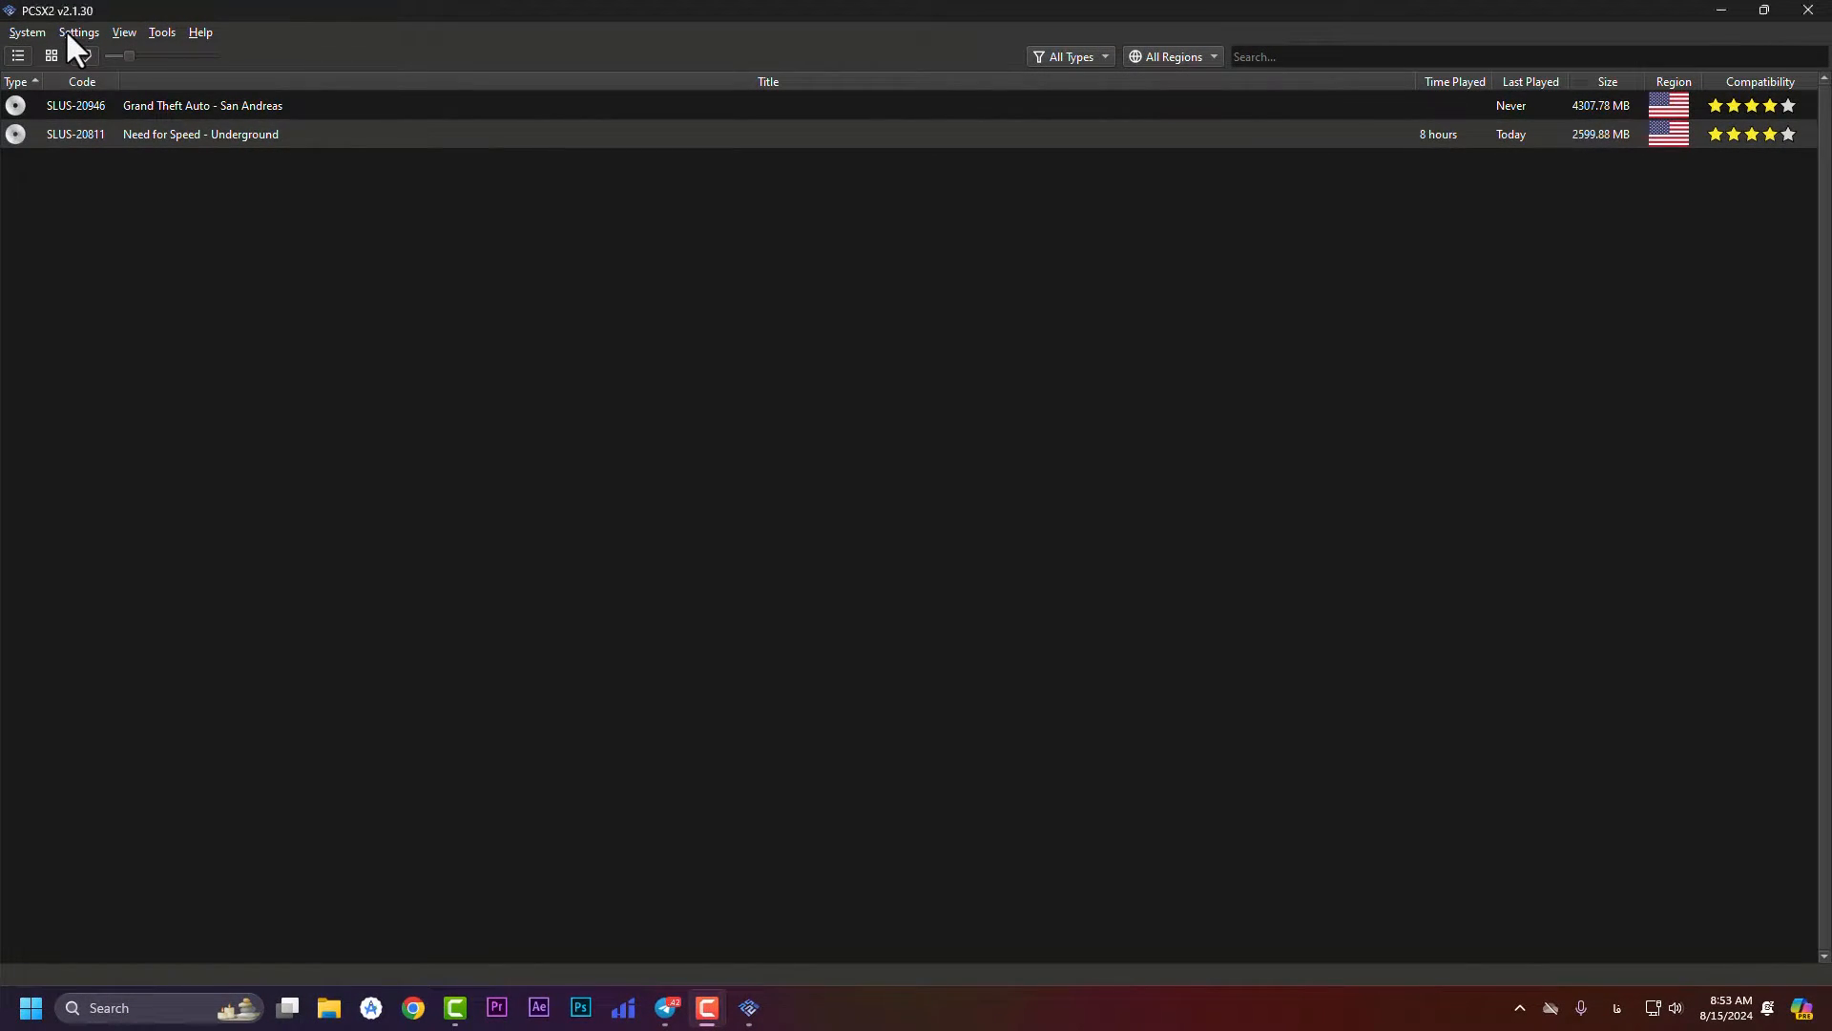
- In Interface settings, enable Start Fullscreen and Hide Cursor In Fullscreen
left_click(78, 32)
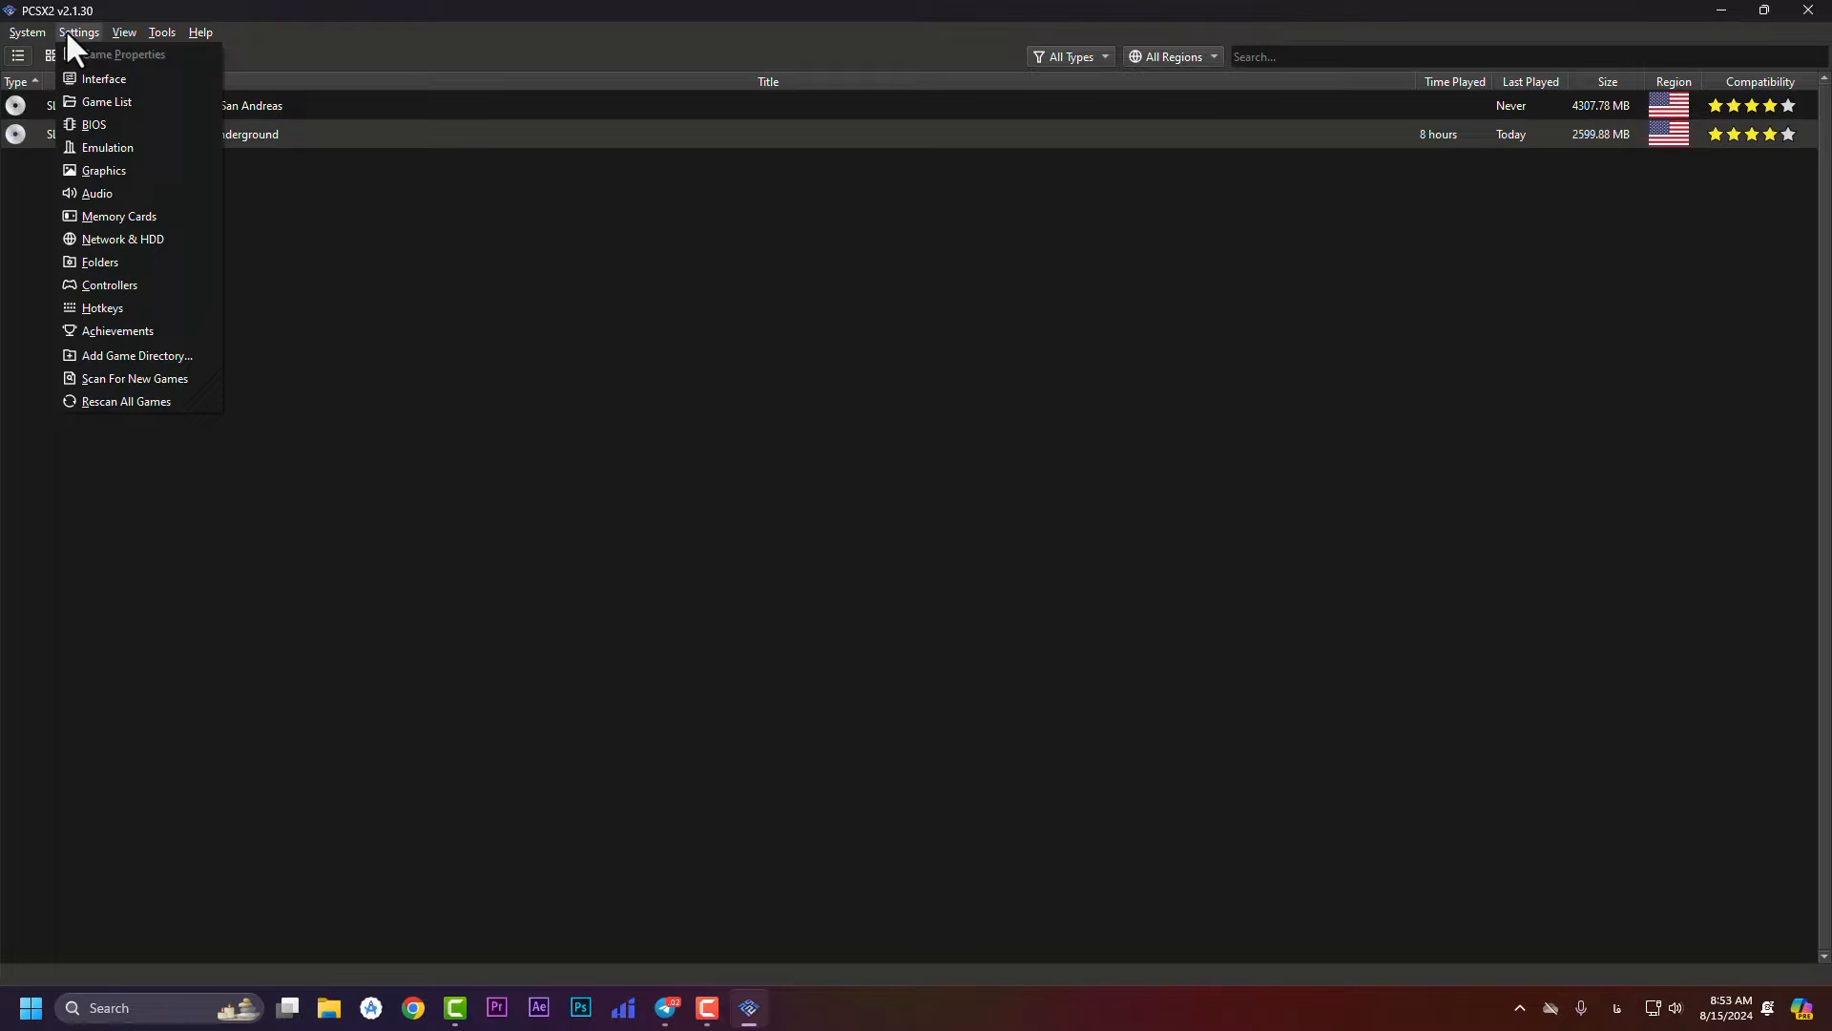
left_click(104, 78)
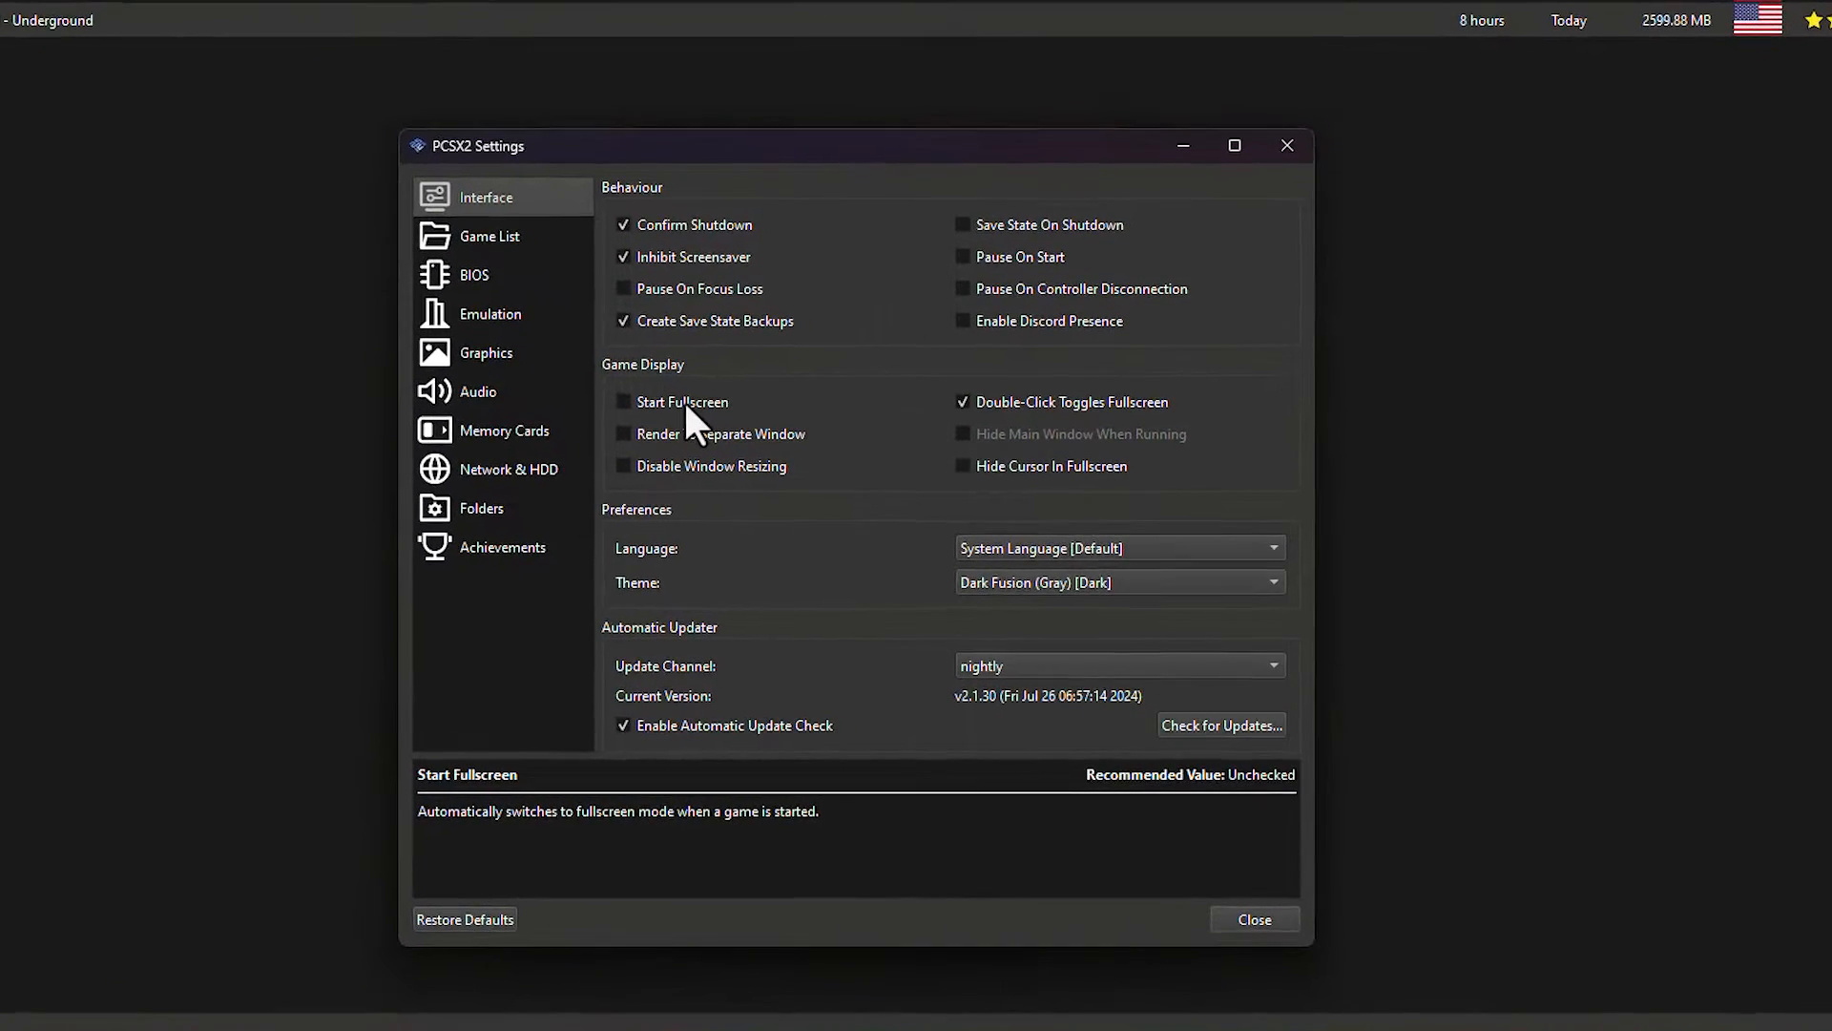
left_click(623, 402)
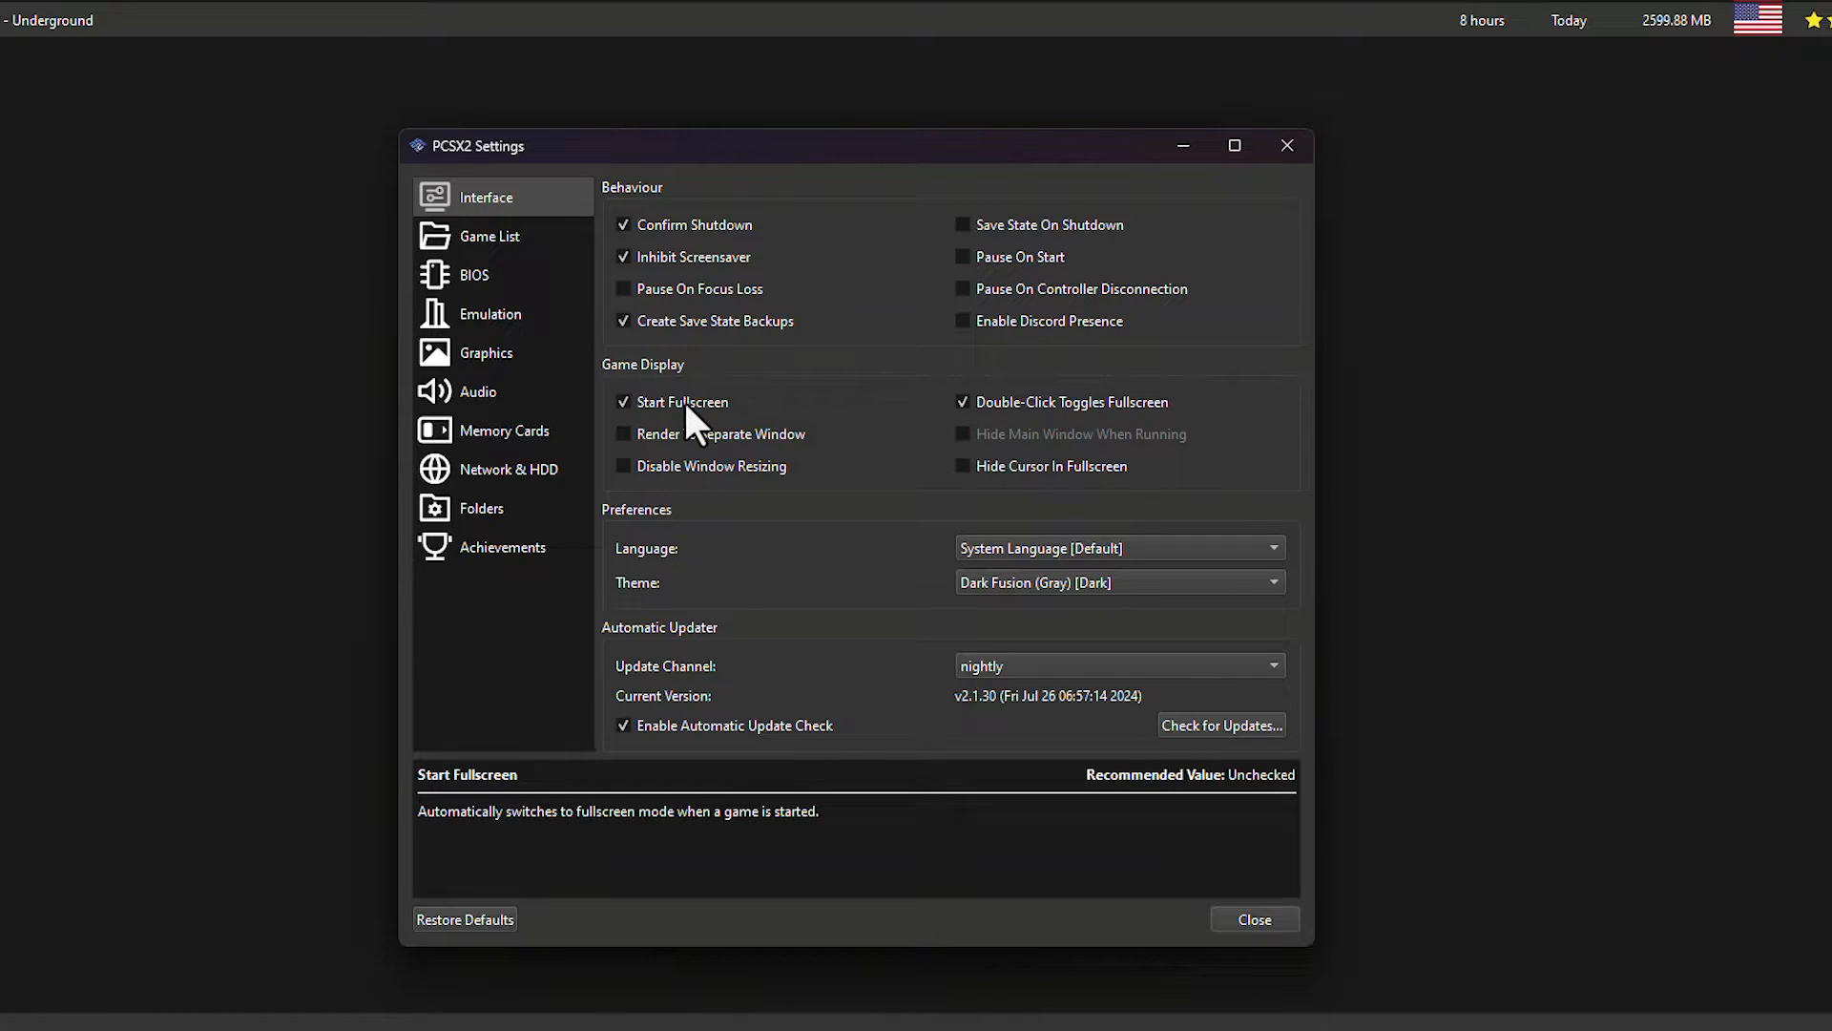
left_click(962, 465)
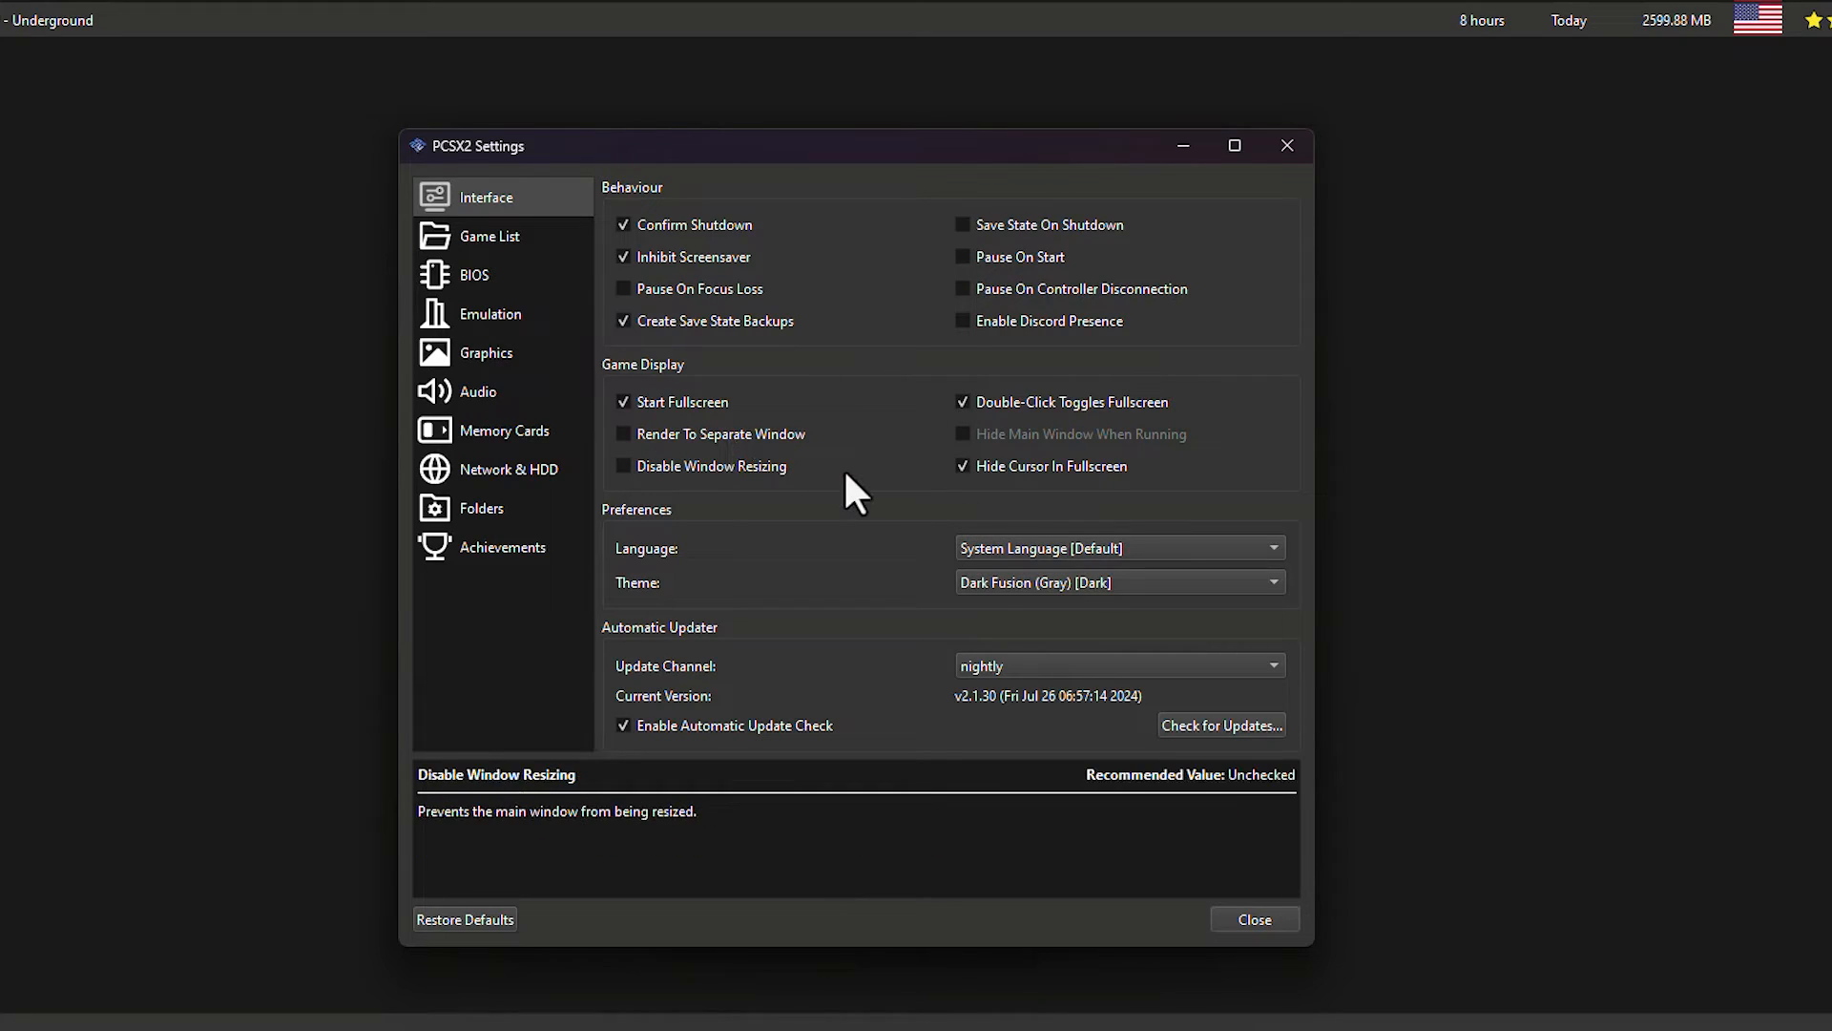
mouse_move(1340, 505)
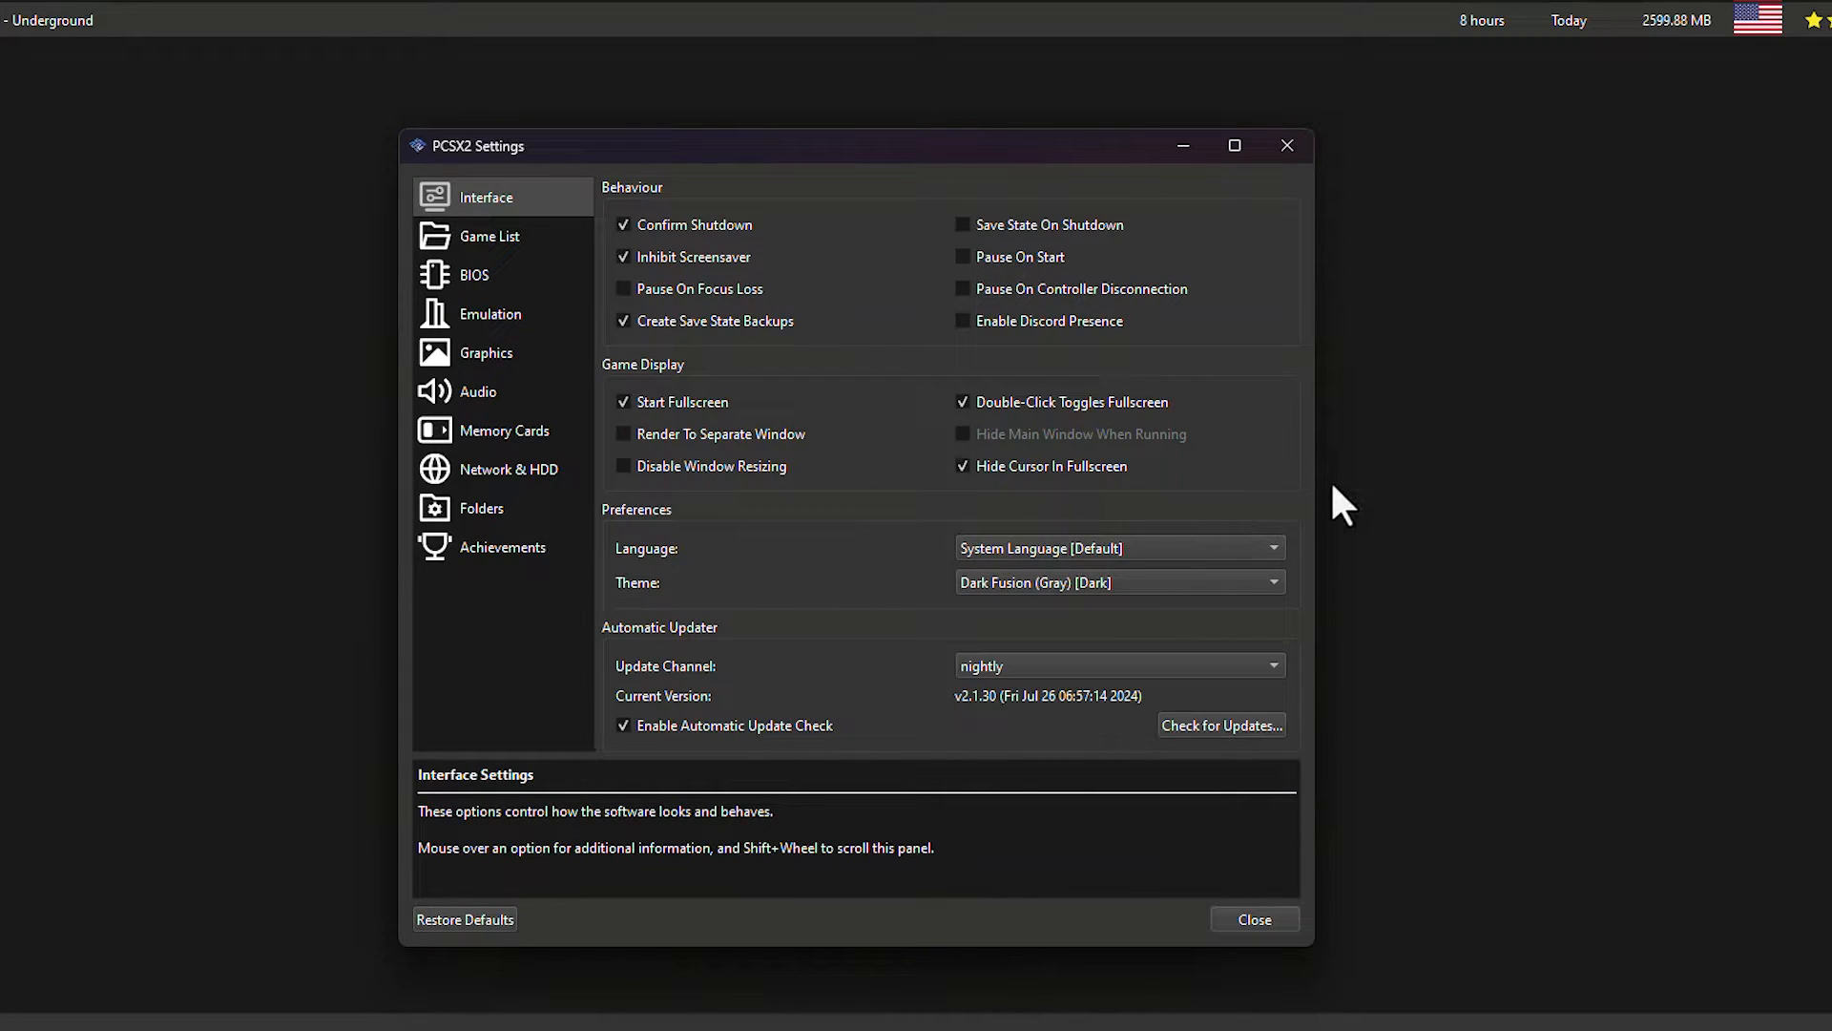
mouse_move(709, 728)
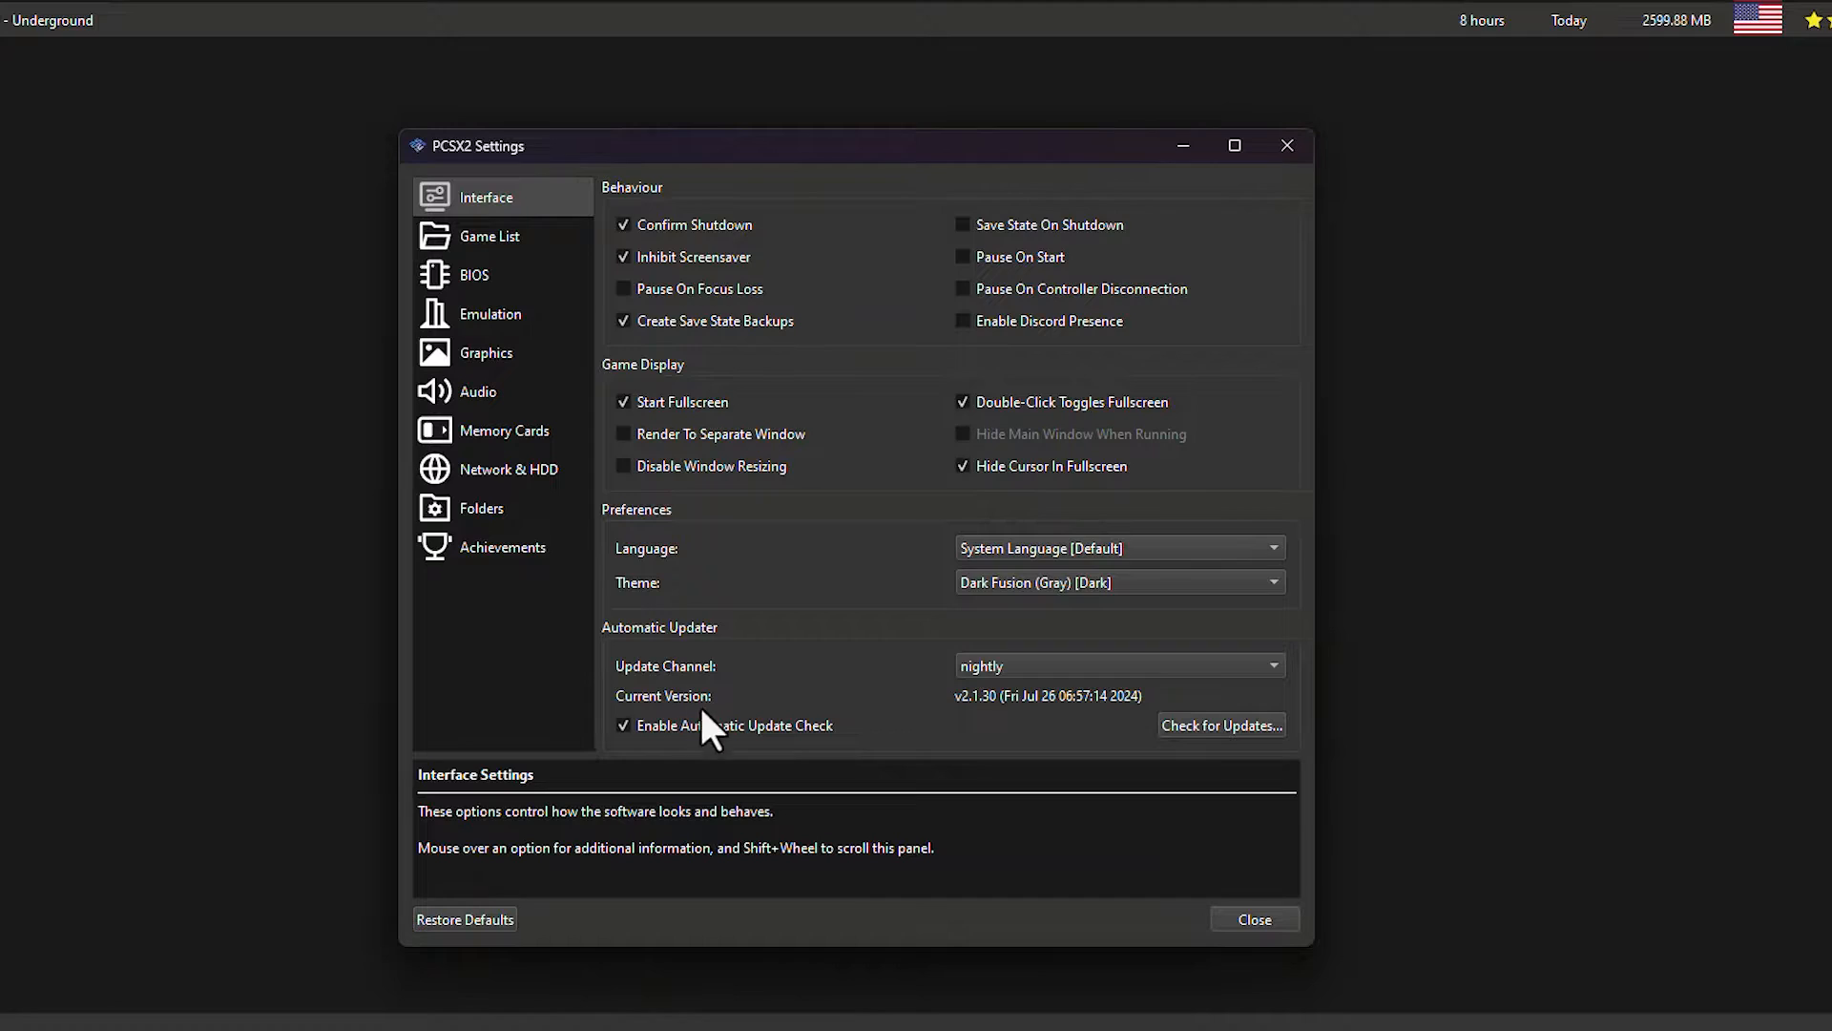
mouse_move(958, 689)
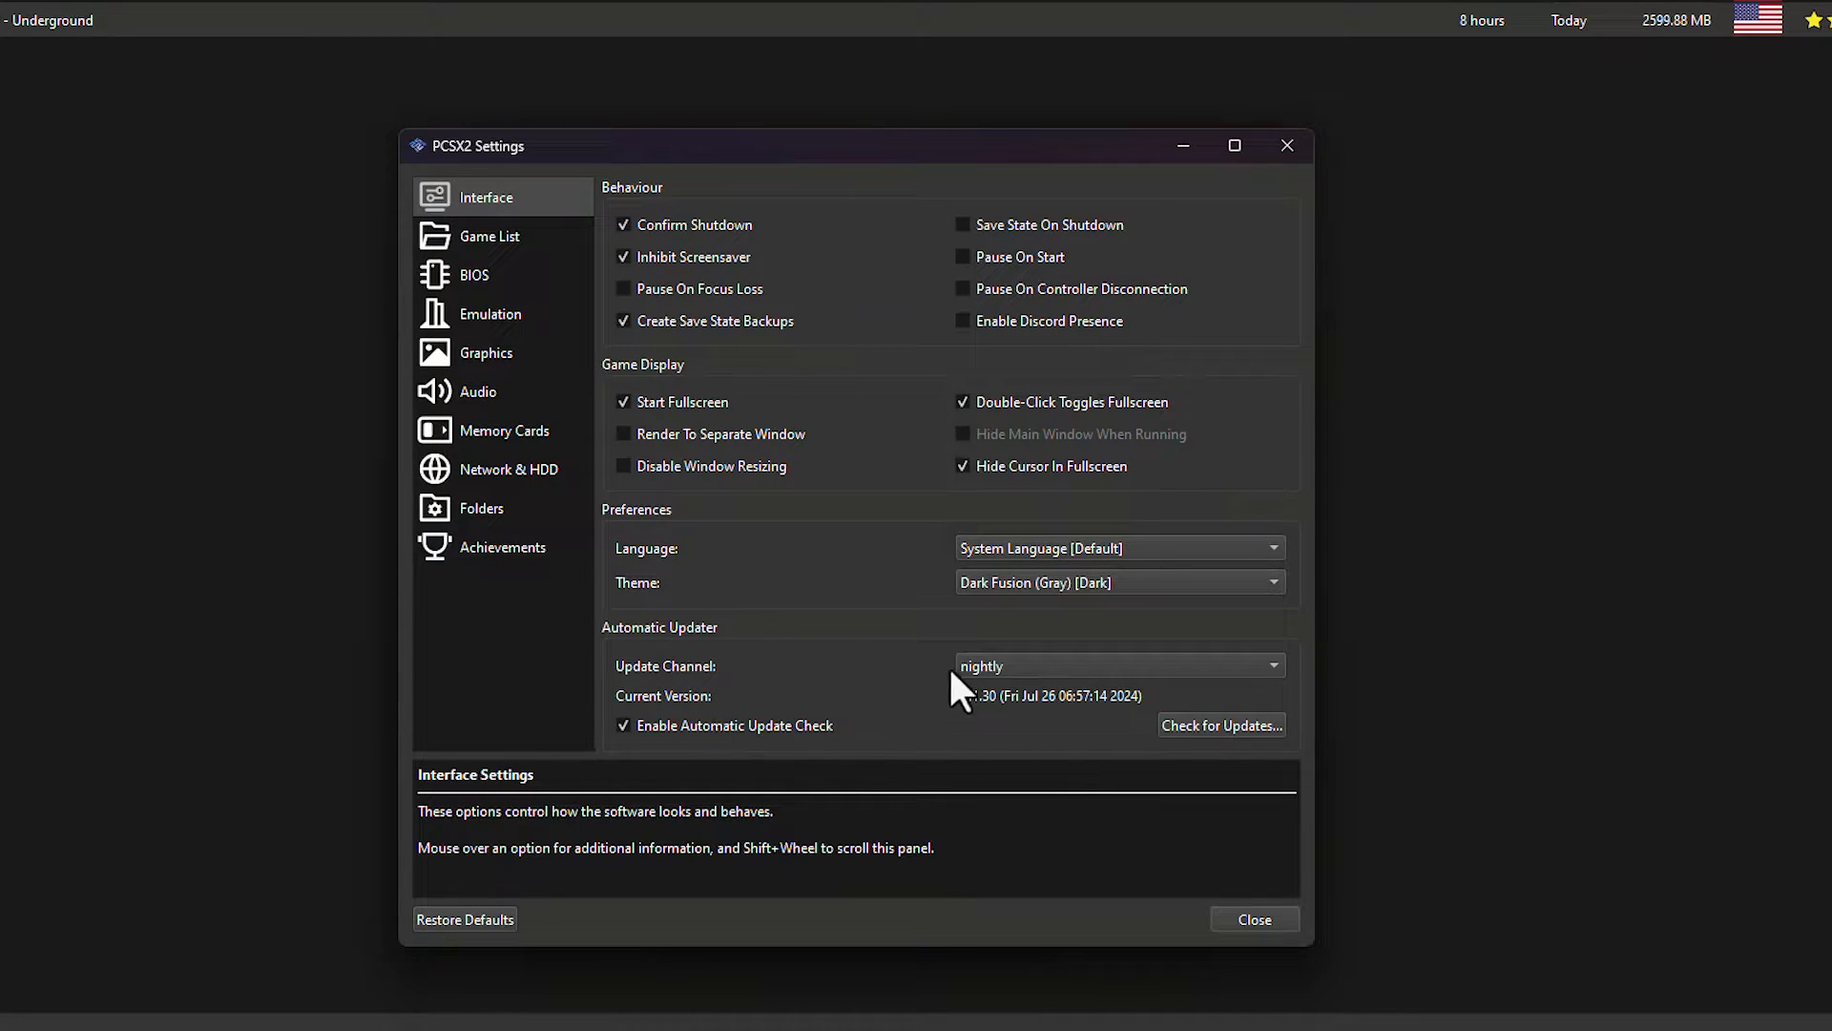
- Keep the update channel on nightly and move to the Game List settings page
left_click(1115, 666)
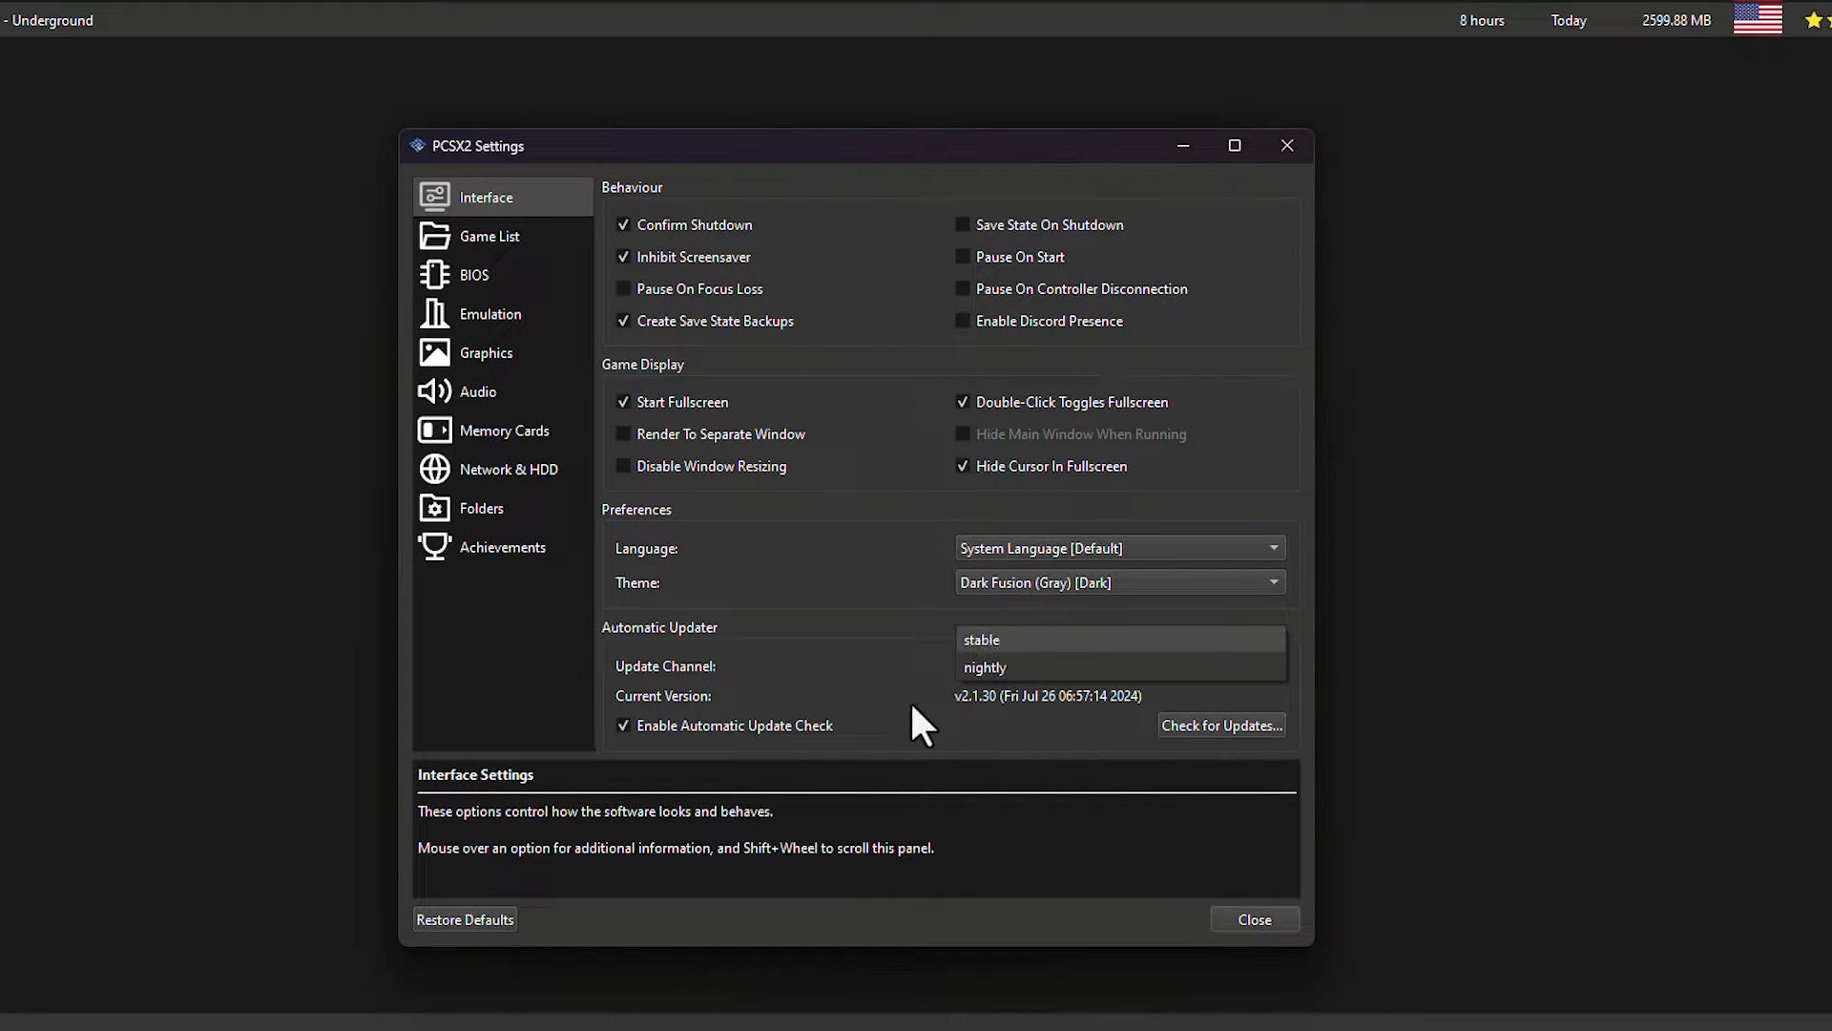
left_click(985, 667)
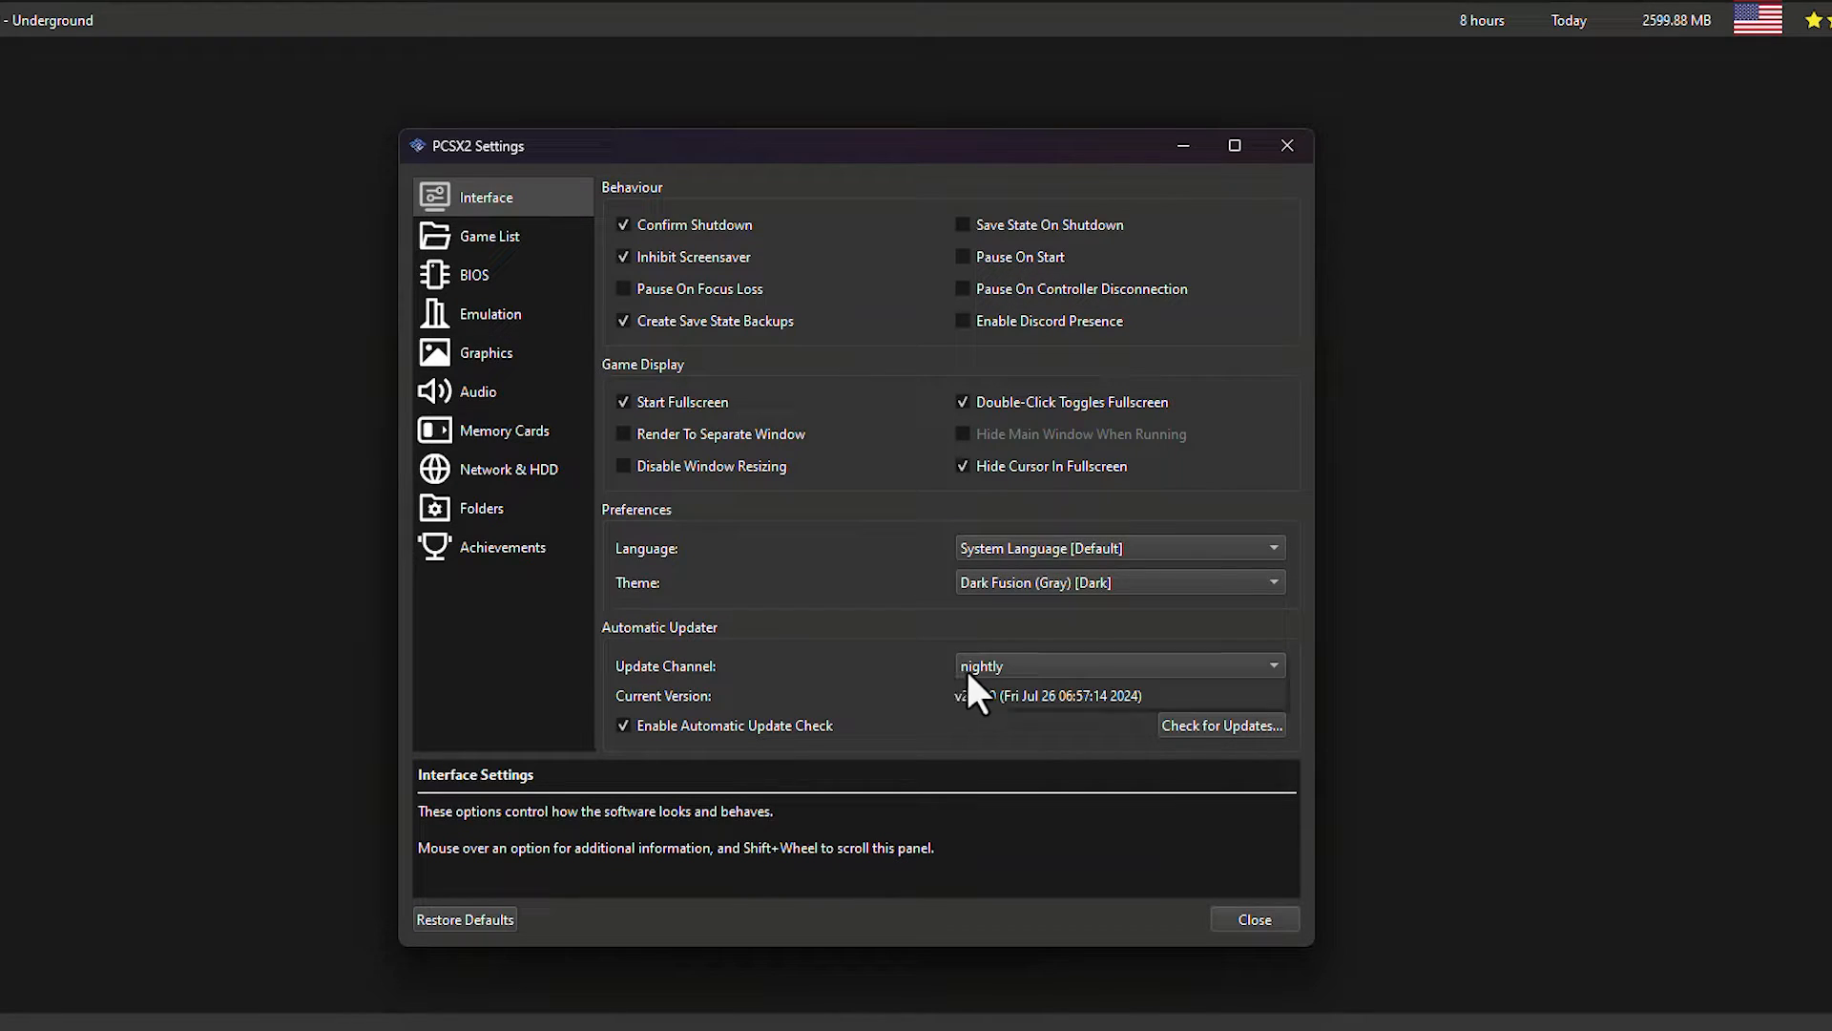
mouse_move(923, 687)
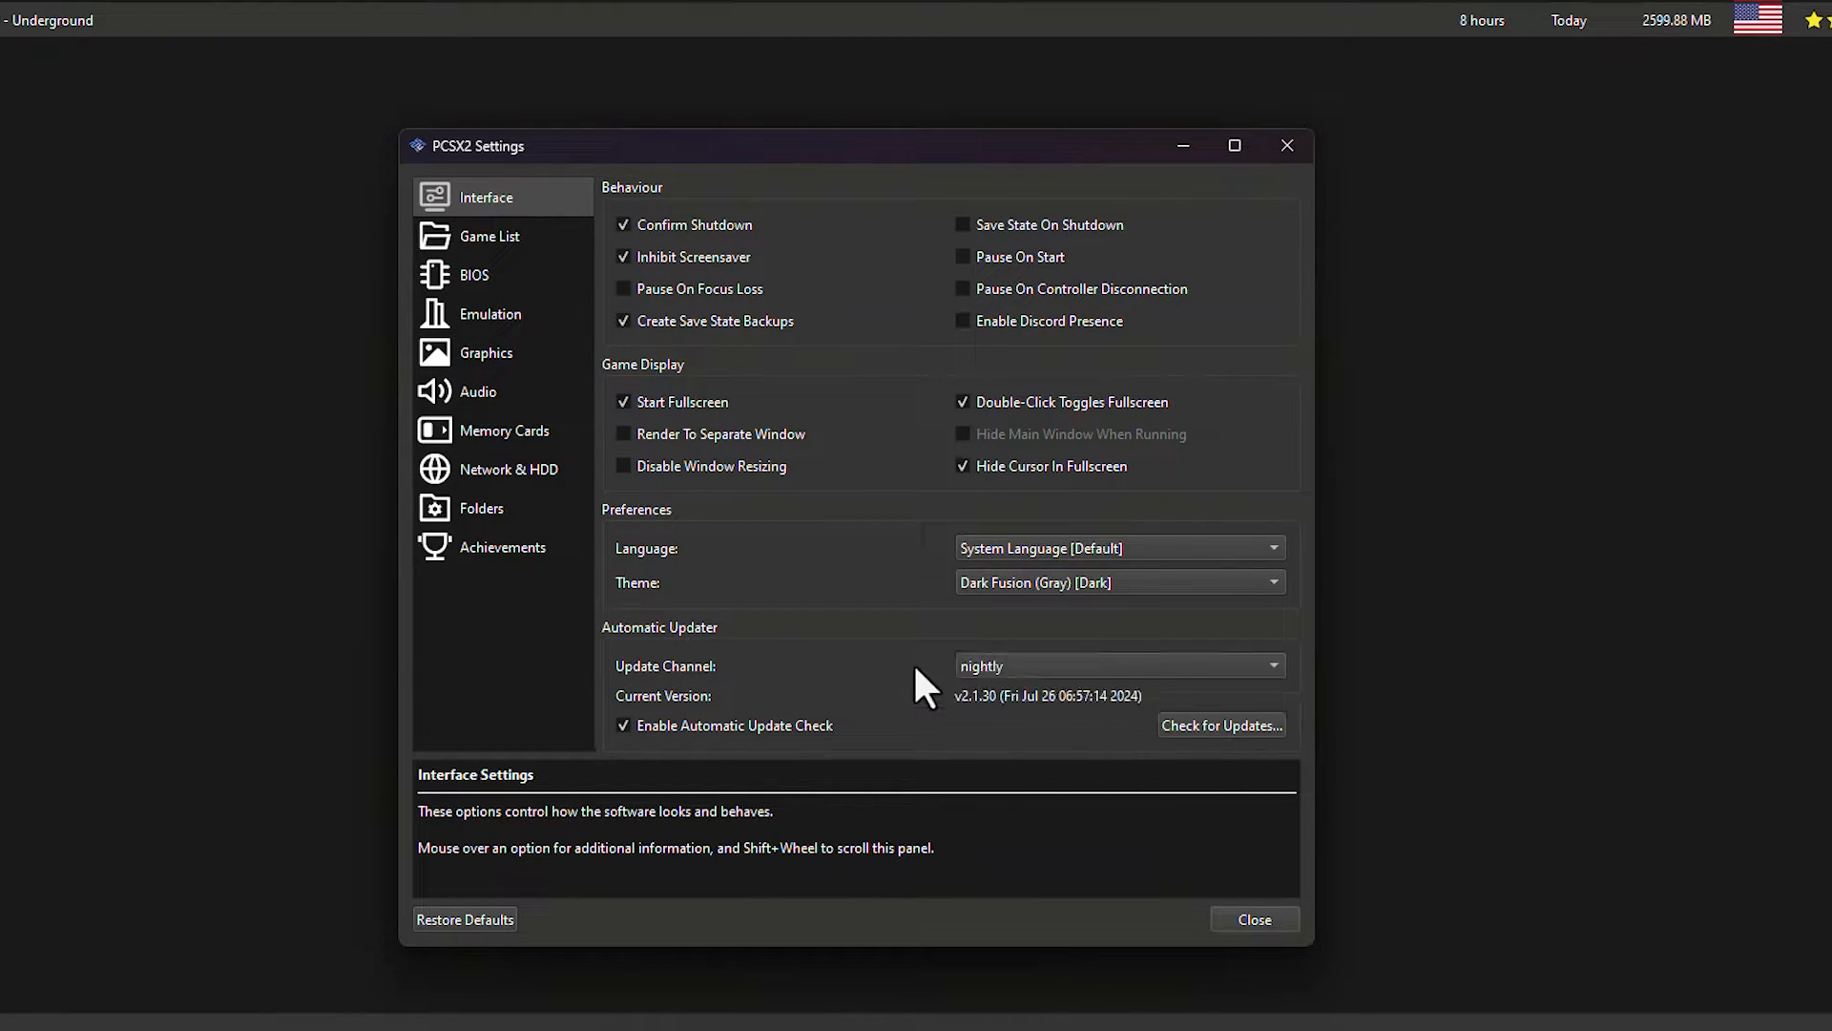
mouse_move(783, 765)
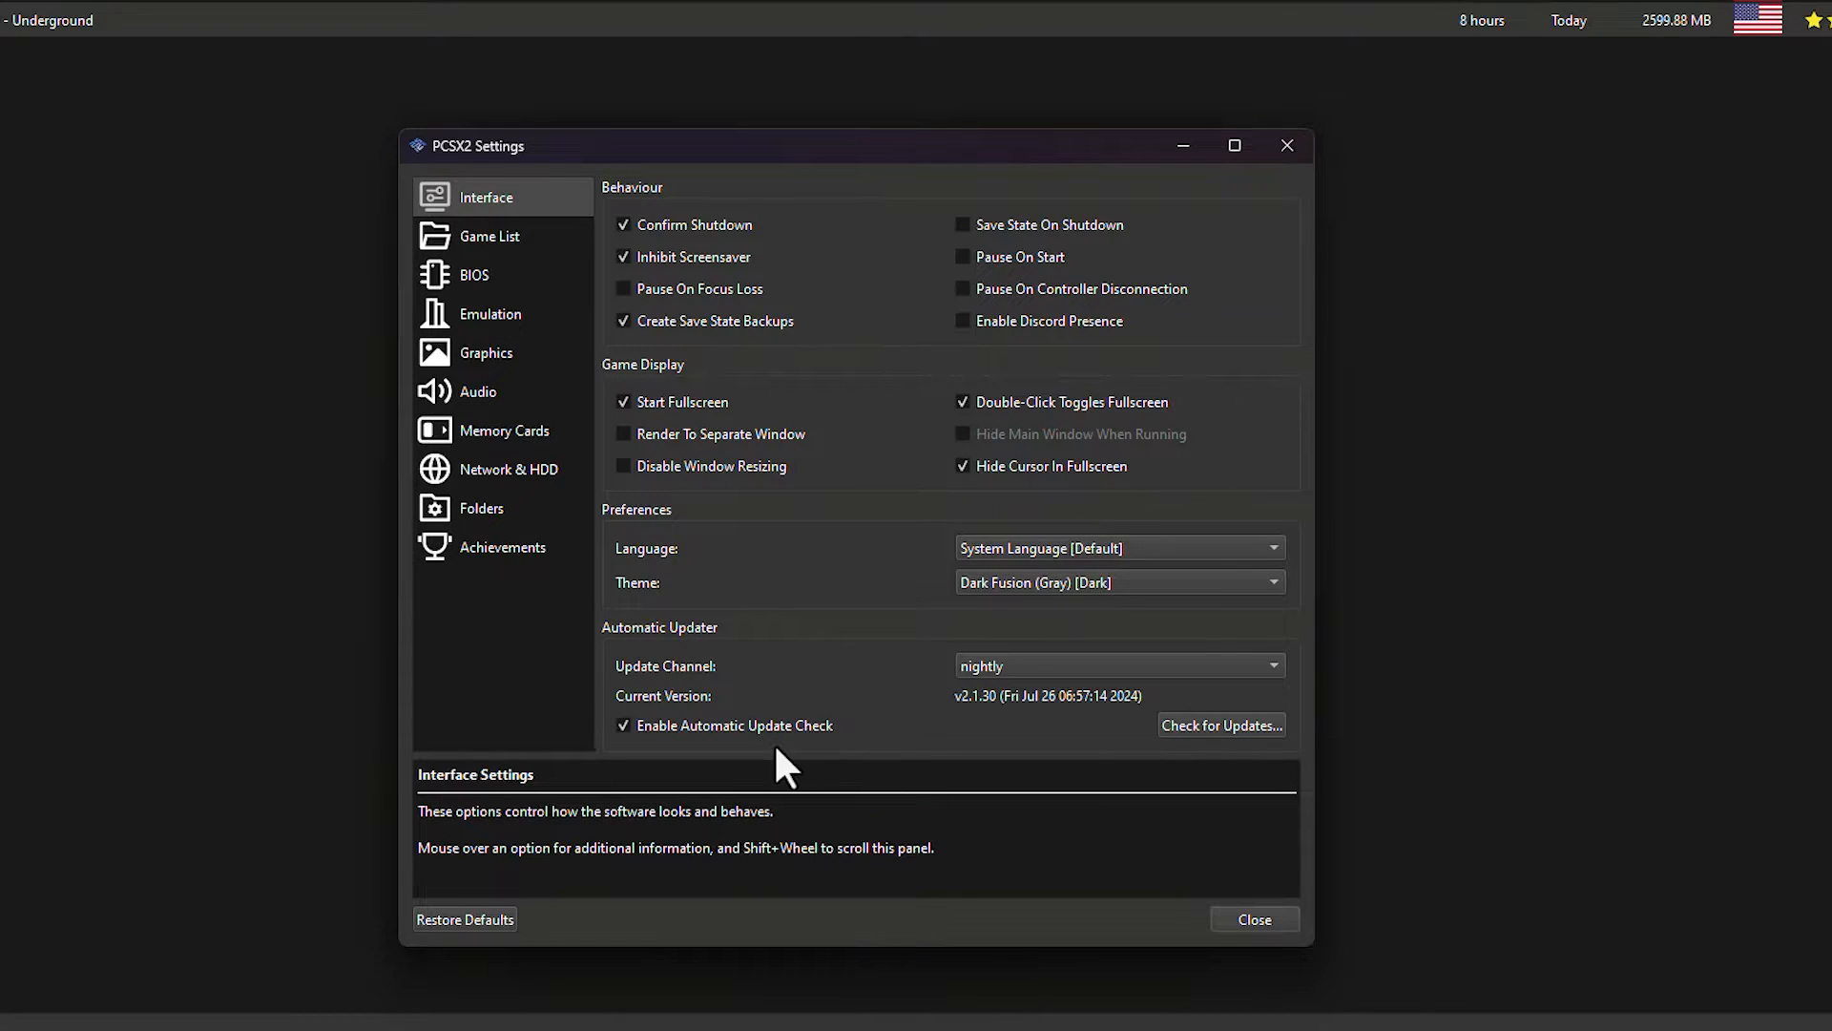
mouse_move(625, 730)
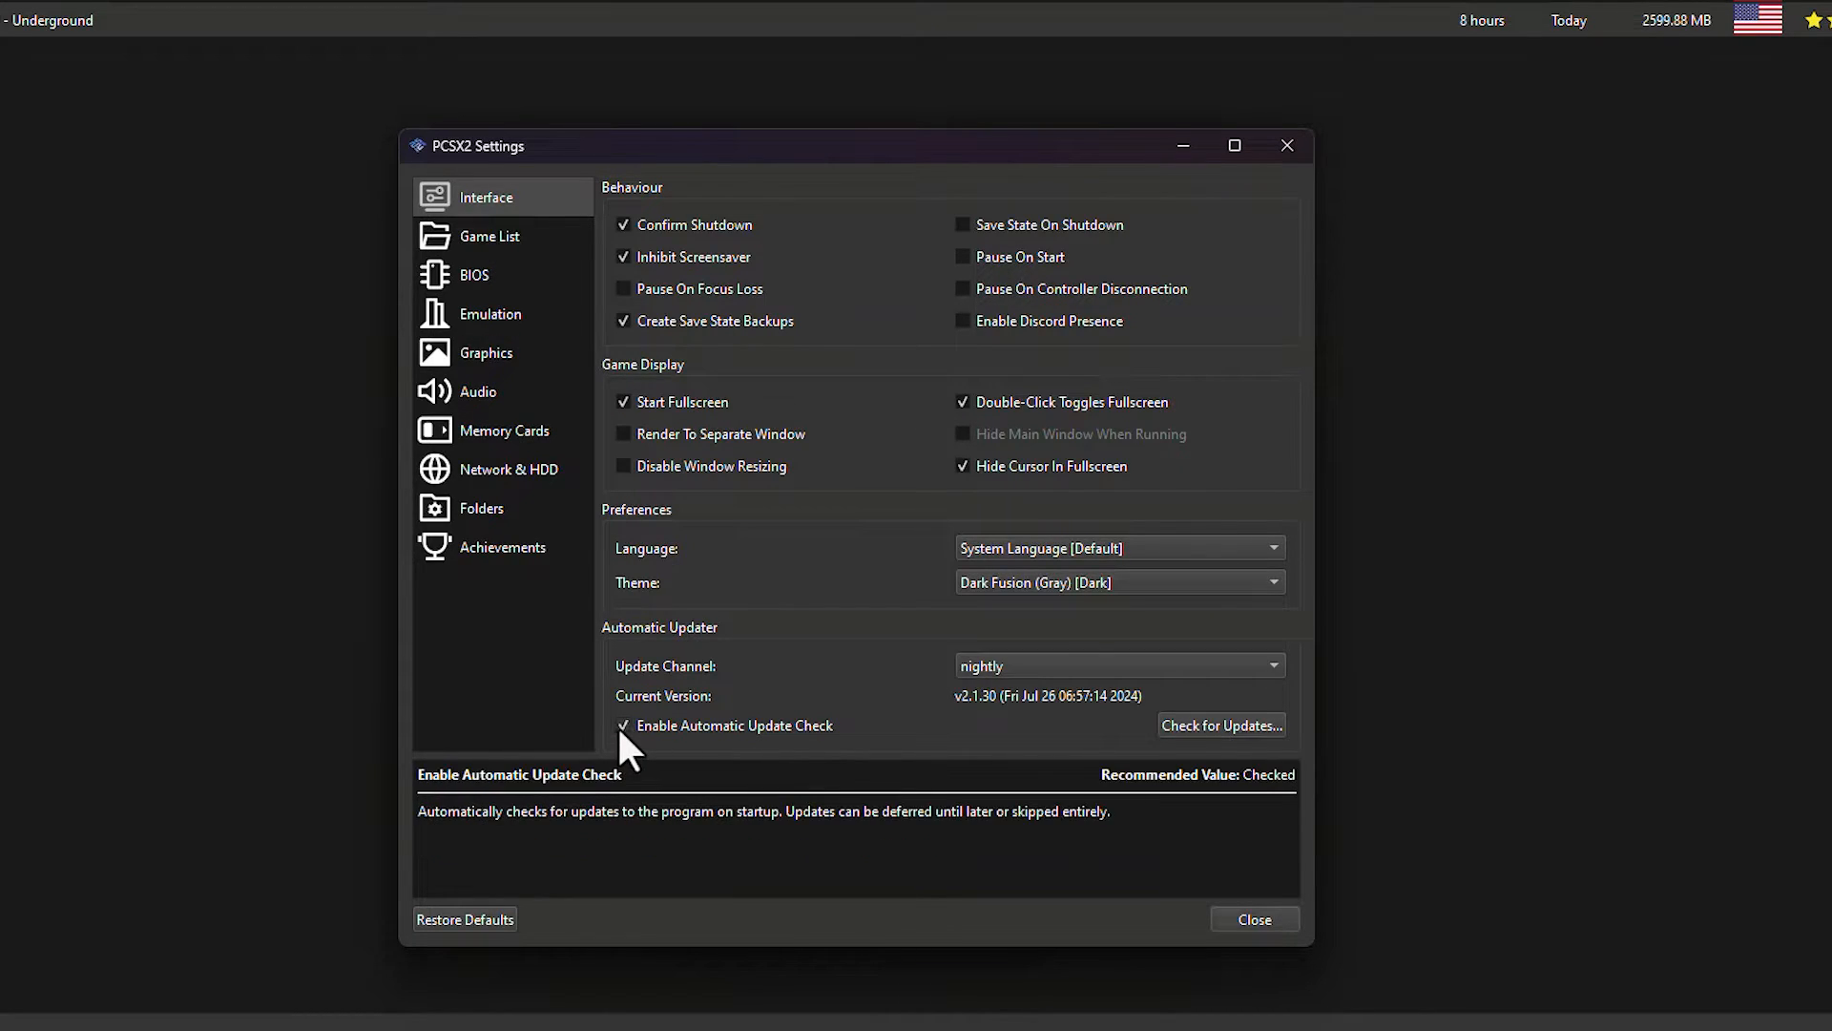
left_click(489, 235)
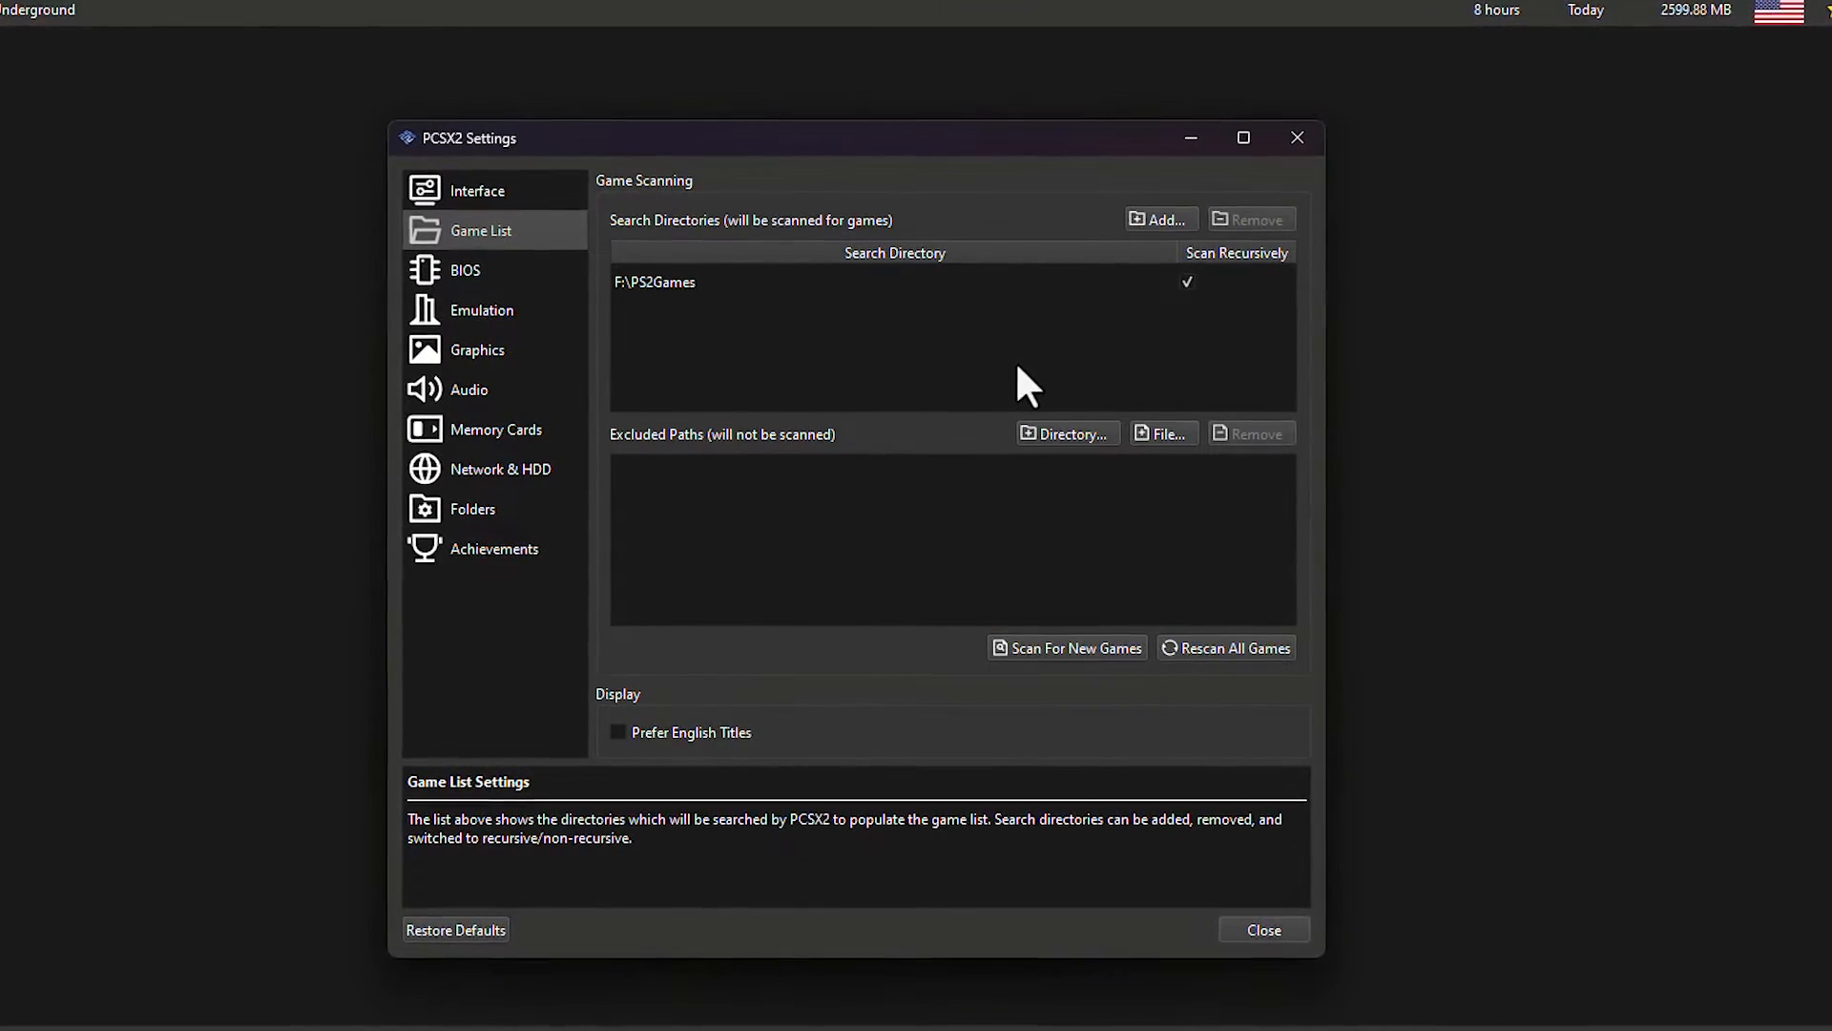
- Add Desktop\E as a game search directory with recursive scanning
left_click(1156, 218)
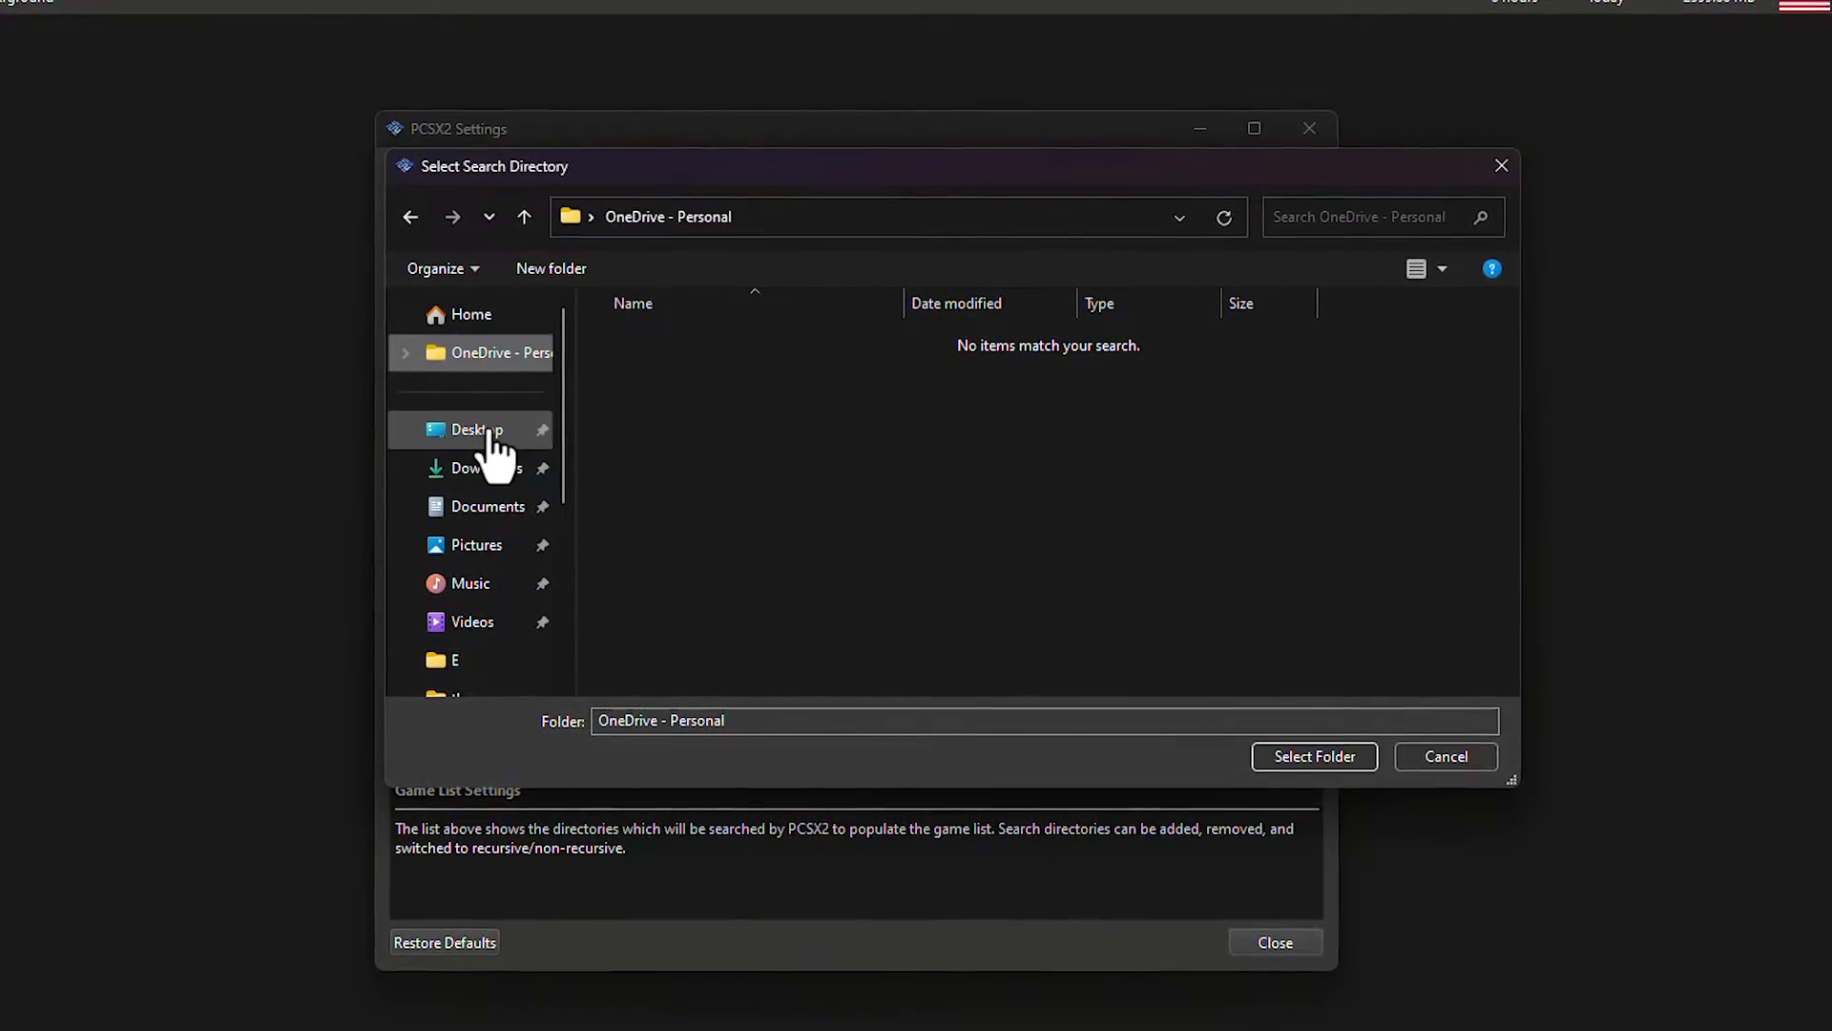
left_click(475, 428)
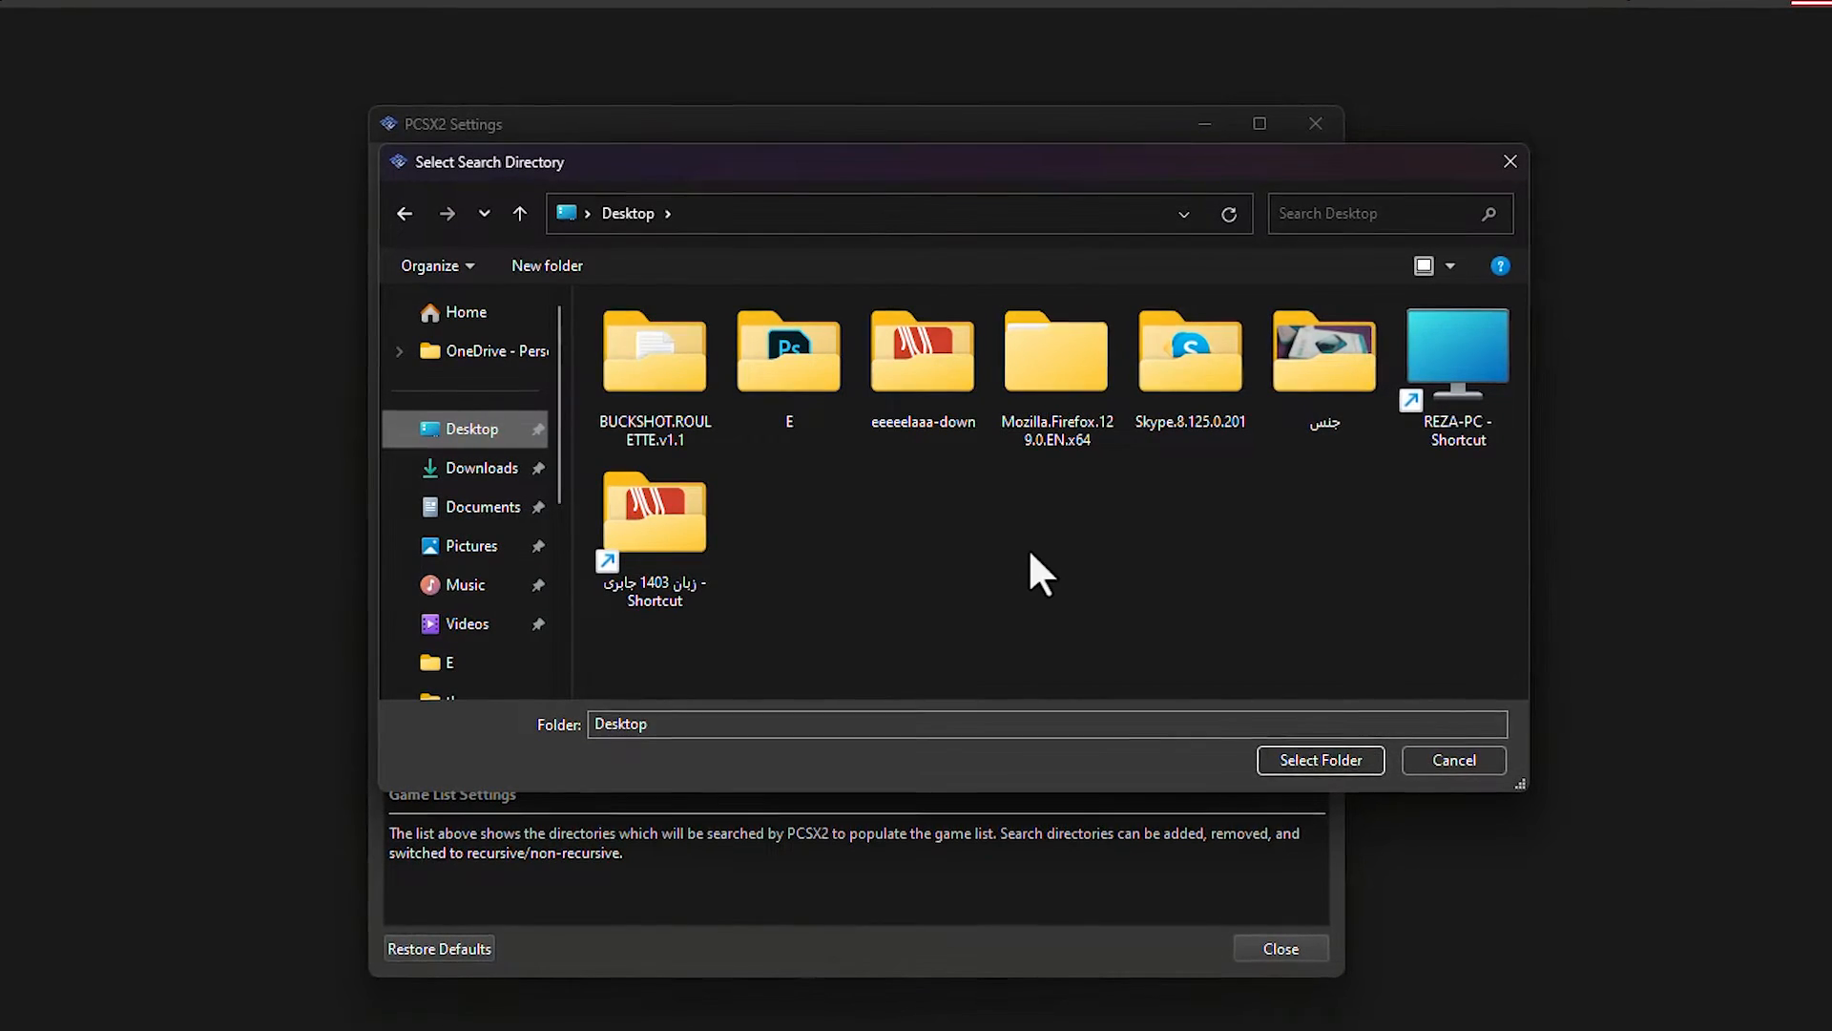
mouse_move(888, 514)
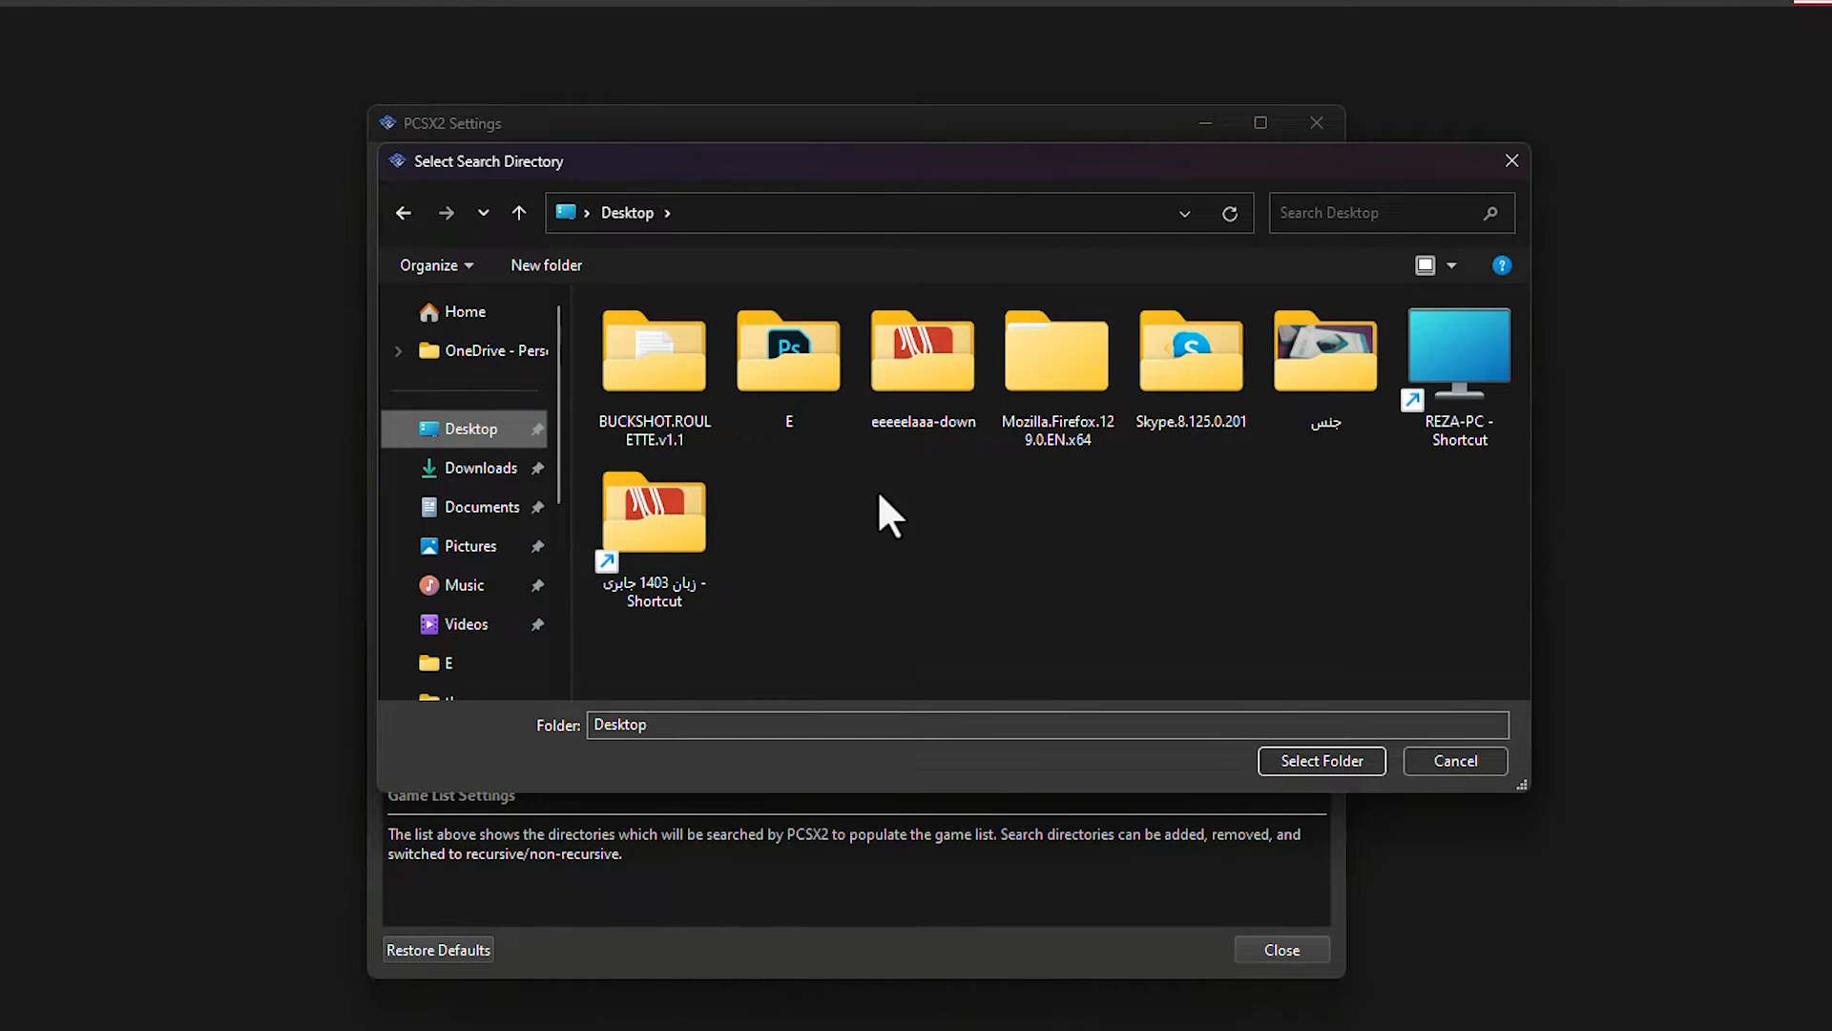
left_click(1321, 760)
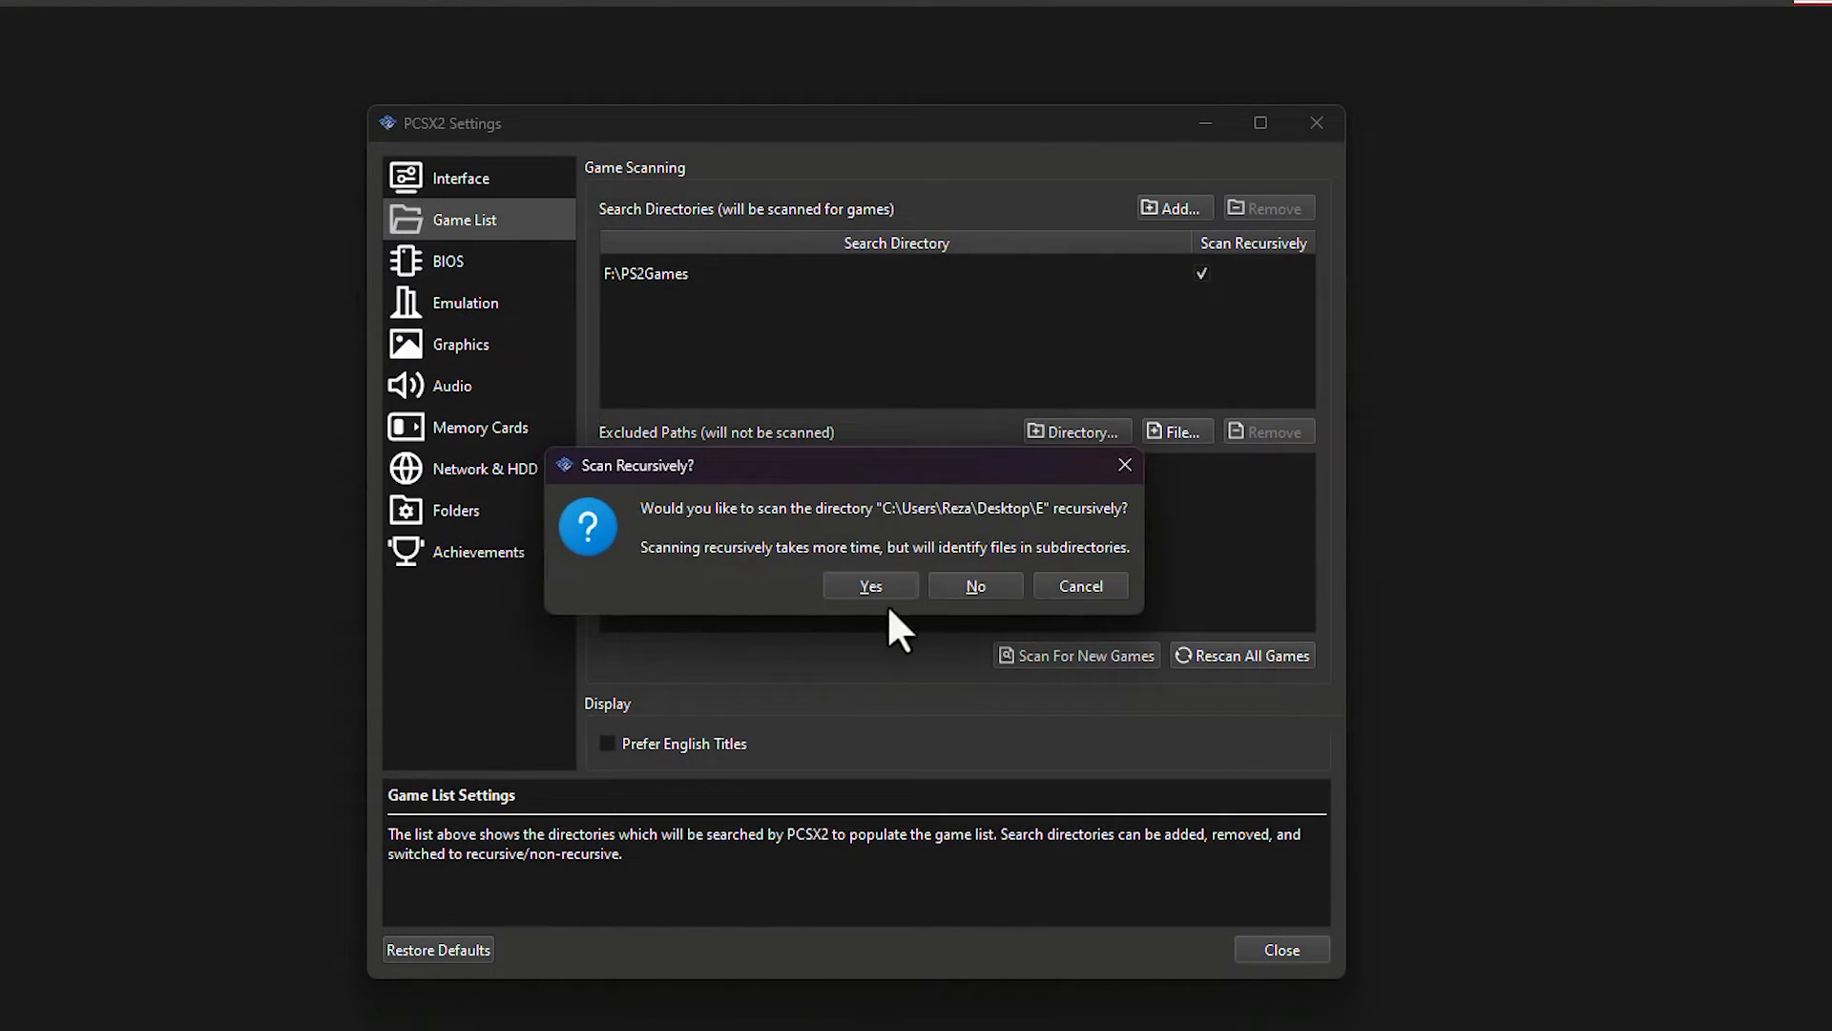
left_click(870, 585)
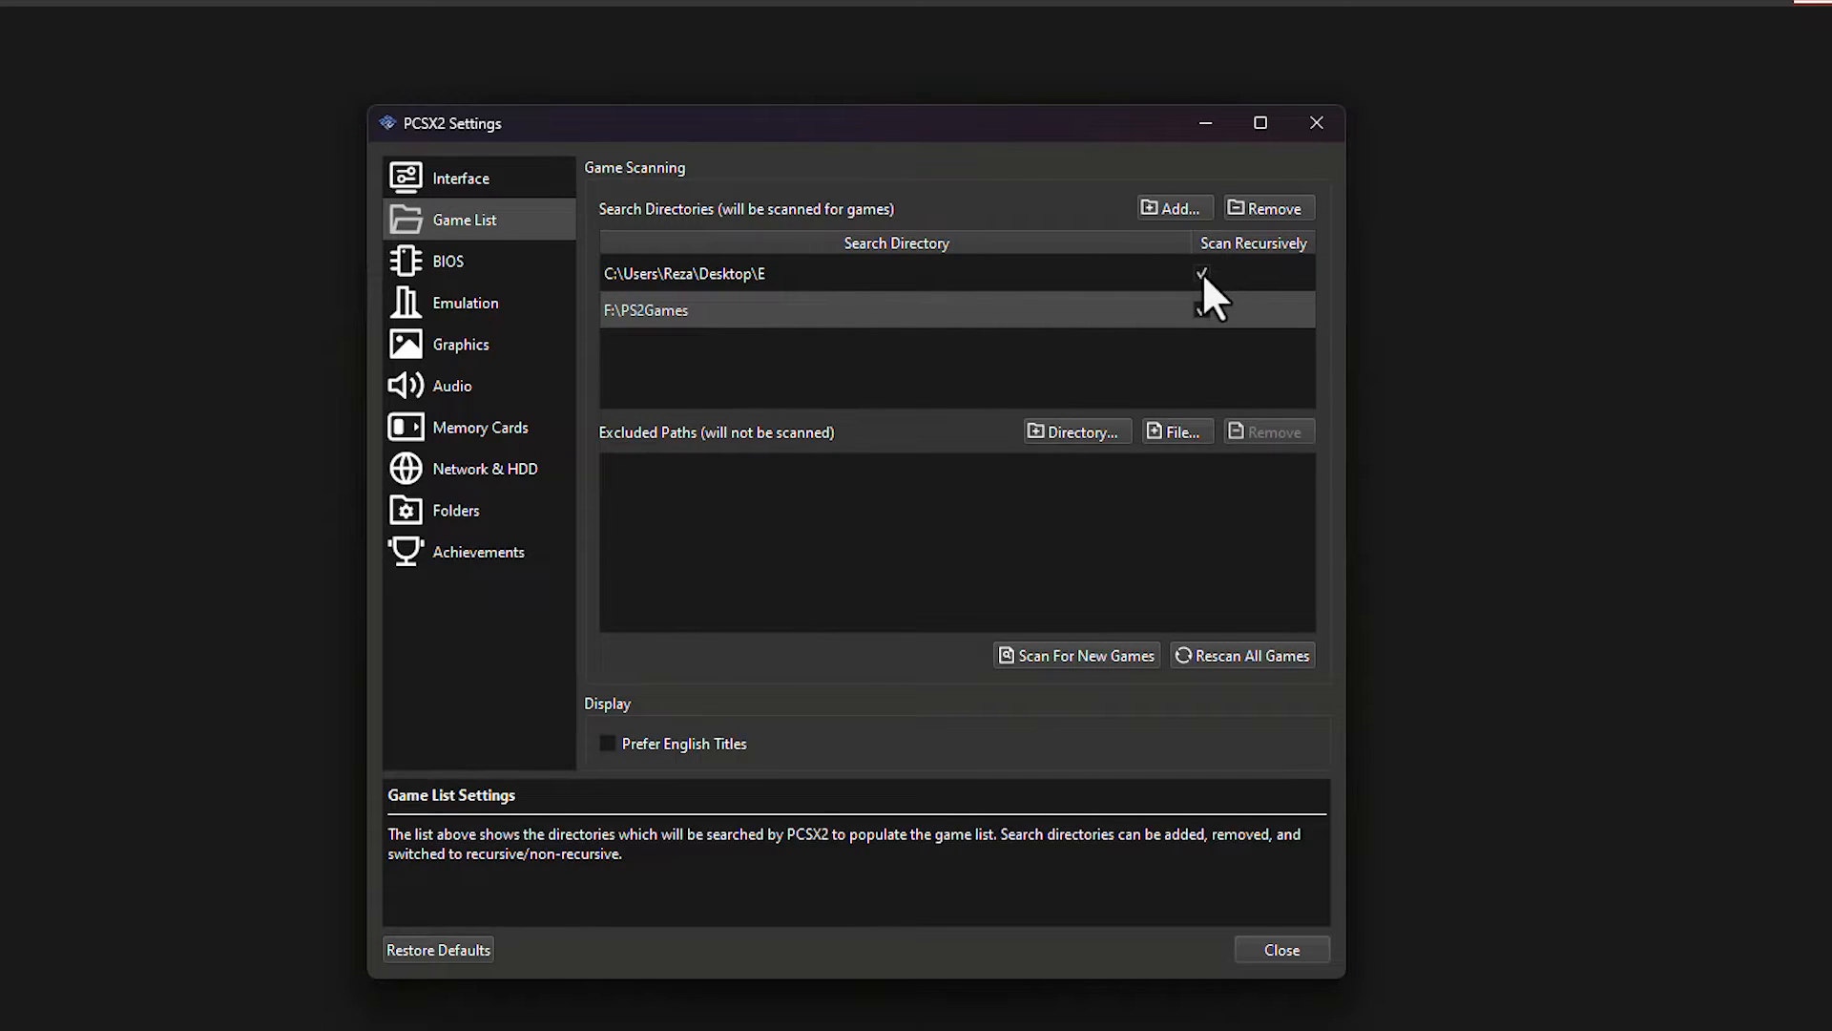
mouse_move(1209, 302)
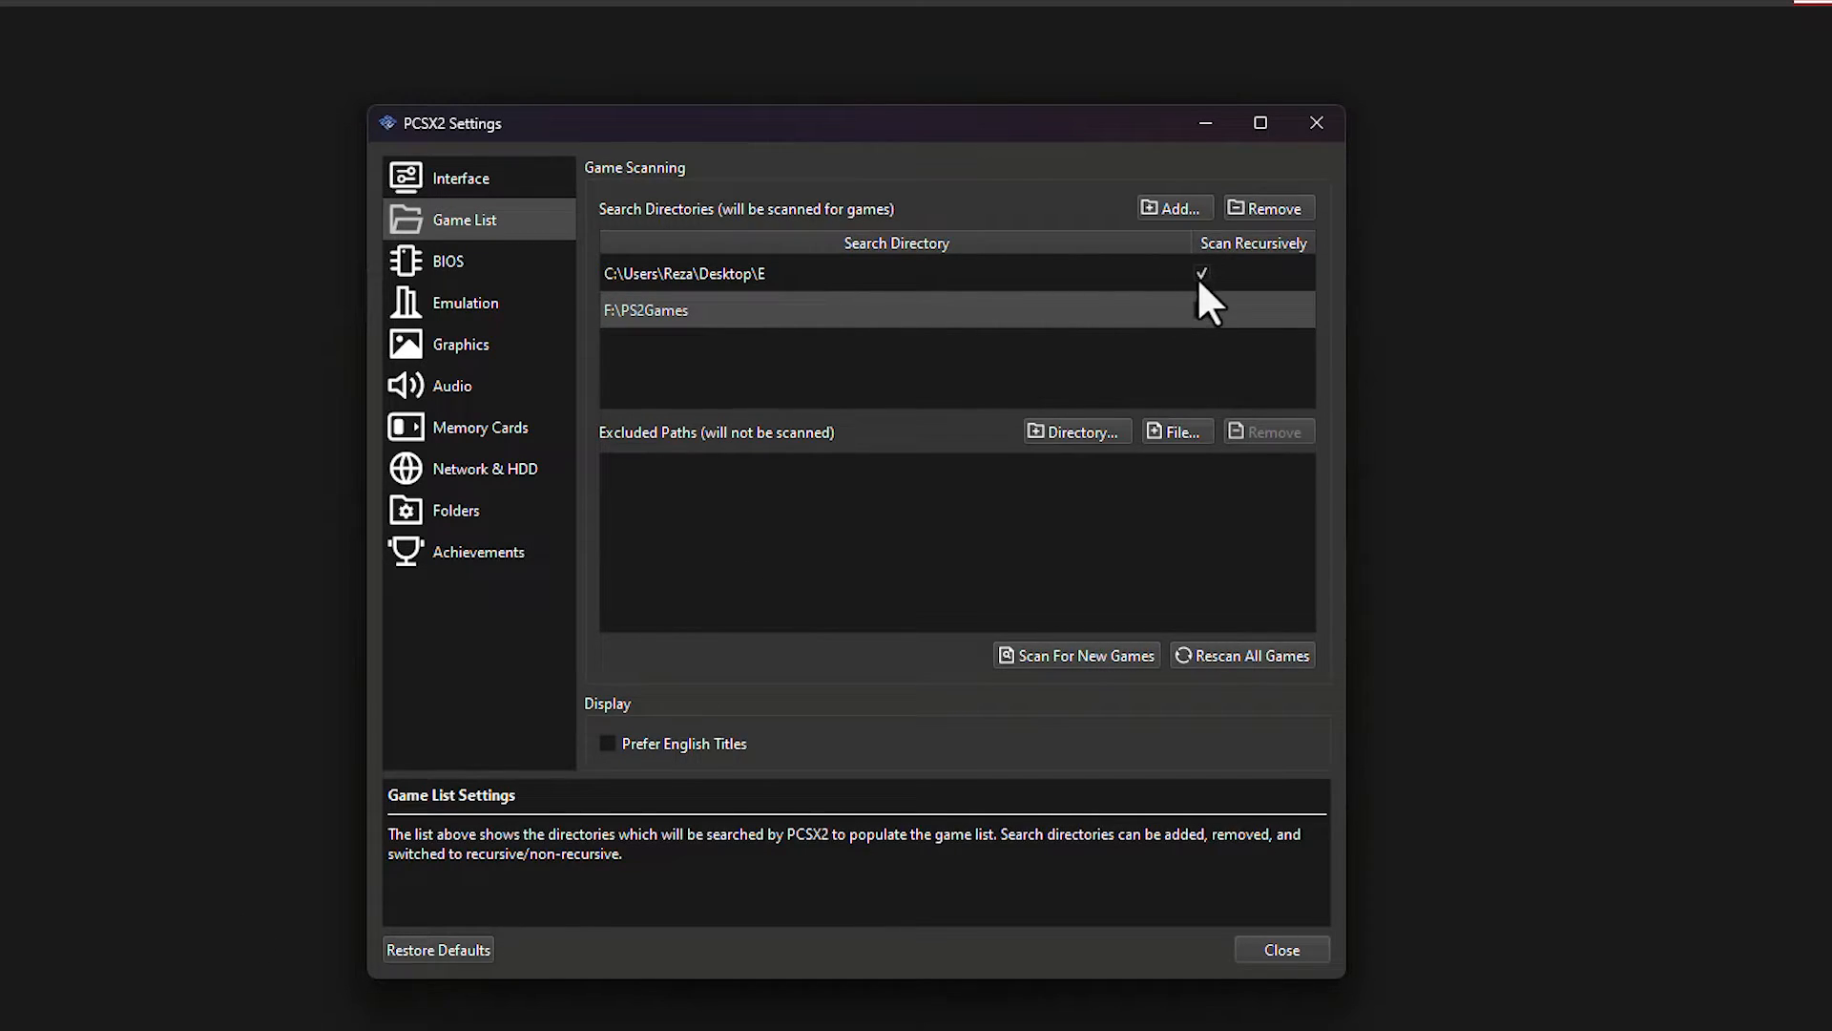
- Remove the Desktop\E entry, leaving only F:\PS2Games in the list
left_click(1200, 309)
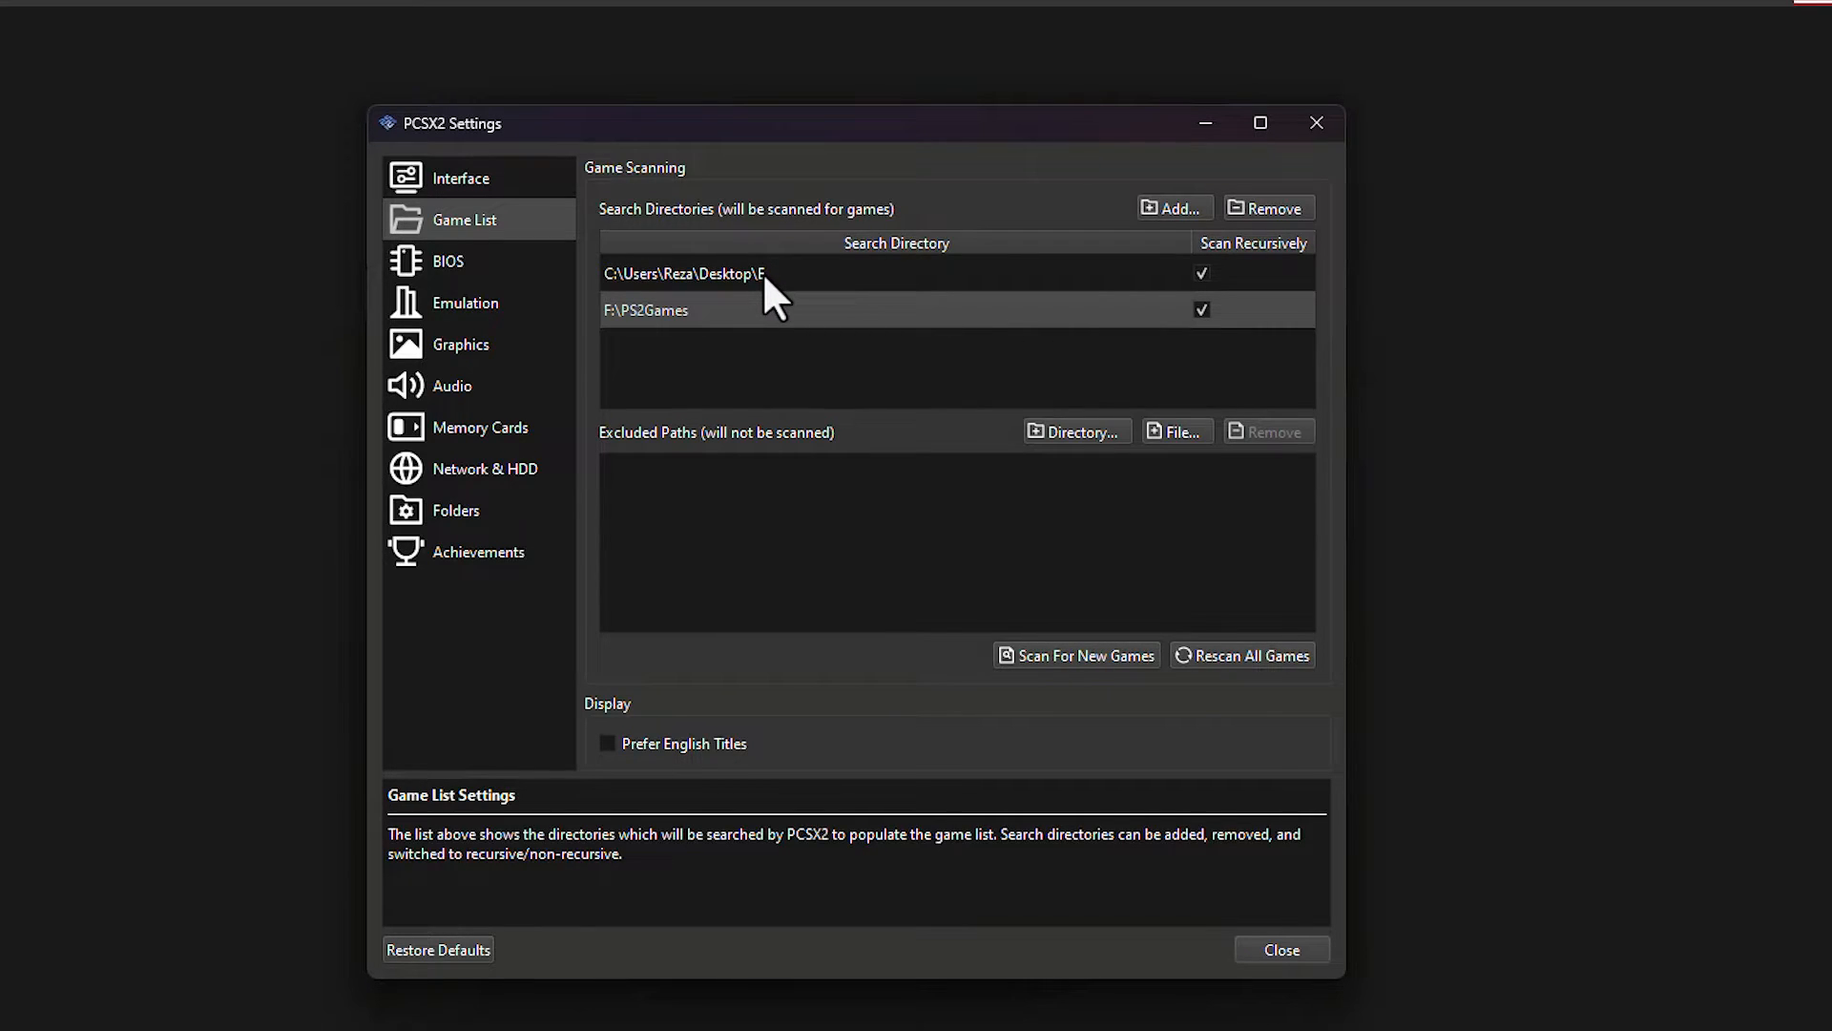
right_click(683, 274)
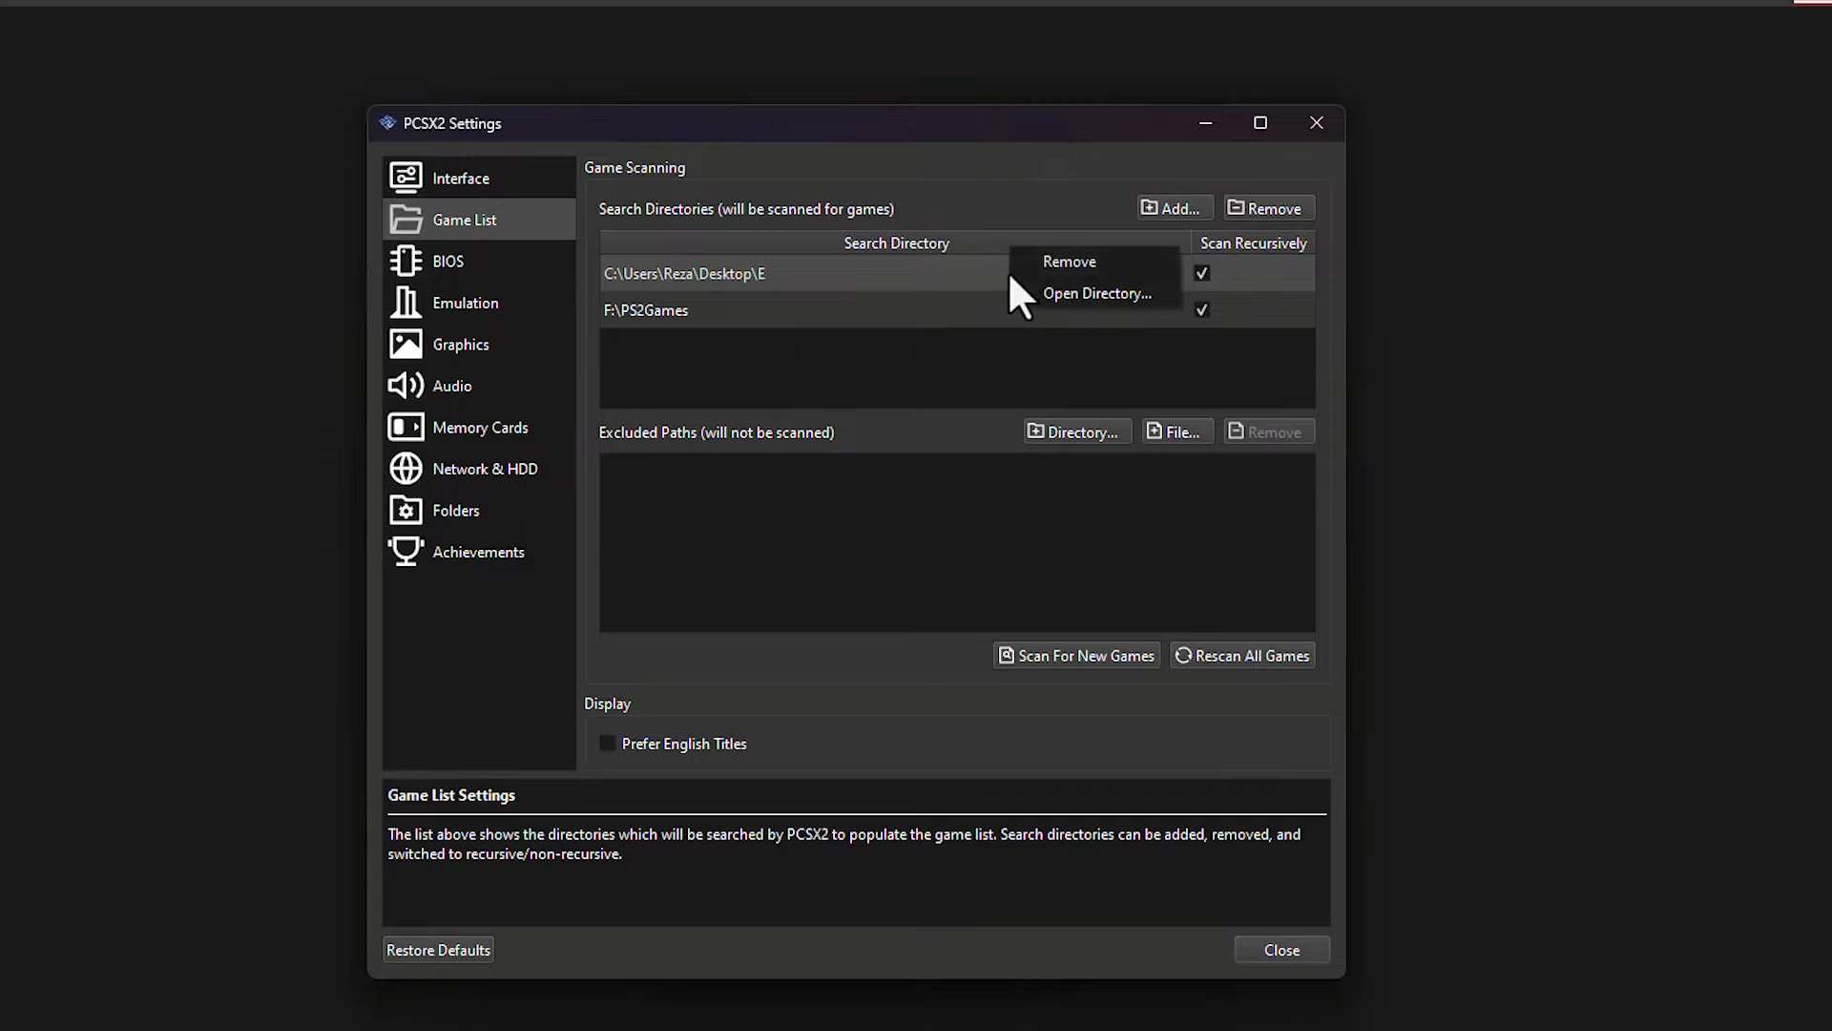
left_click(1068, 261)
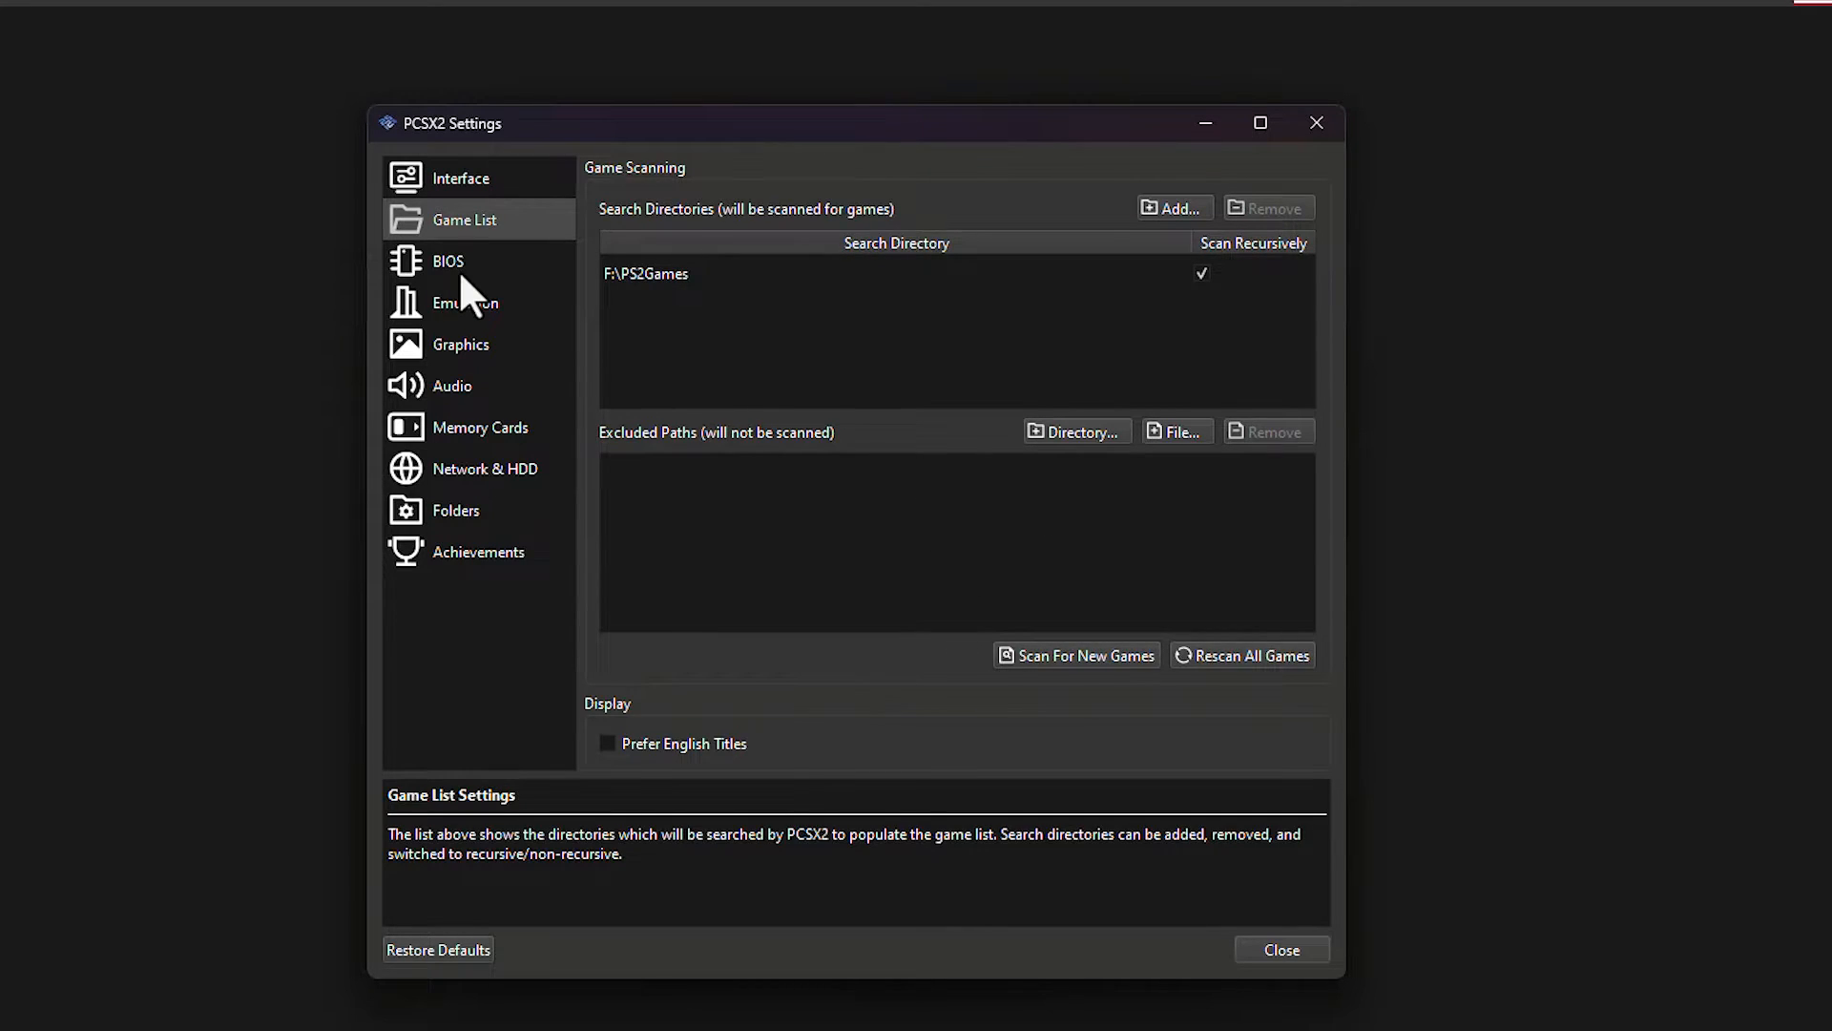
- Open the BIOS page, which lists three BIOS images from F:\PS2Emulator\bios
left_click(447, 261)
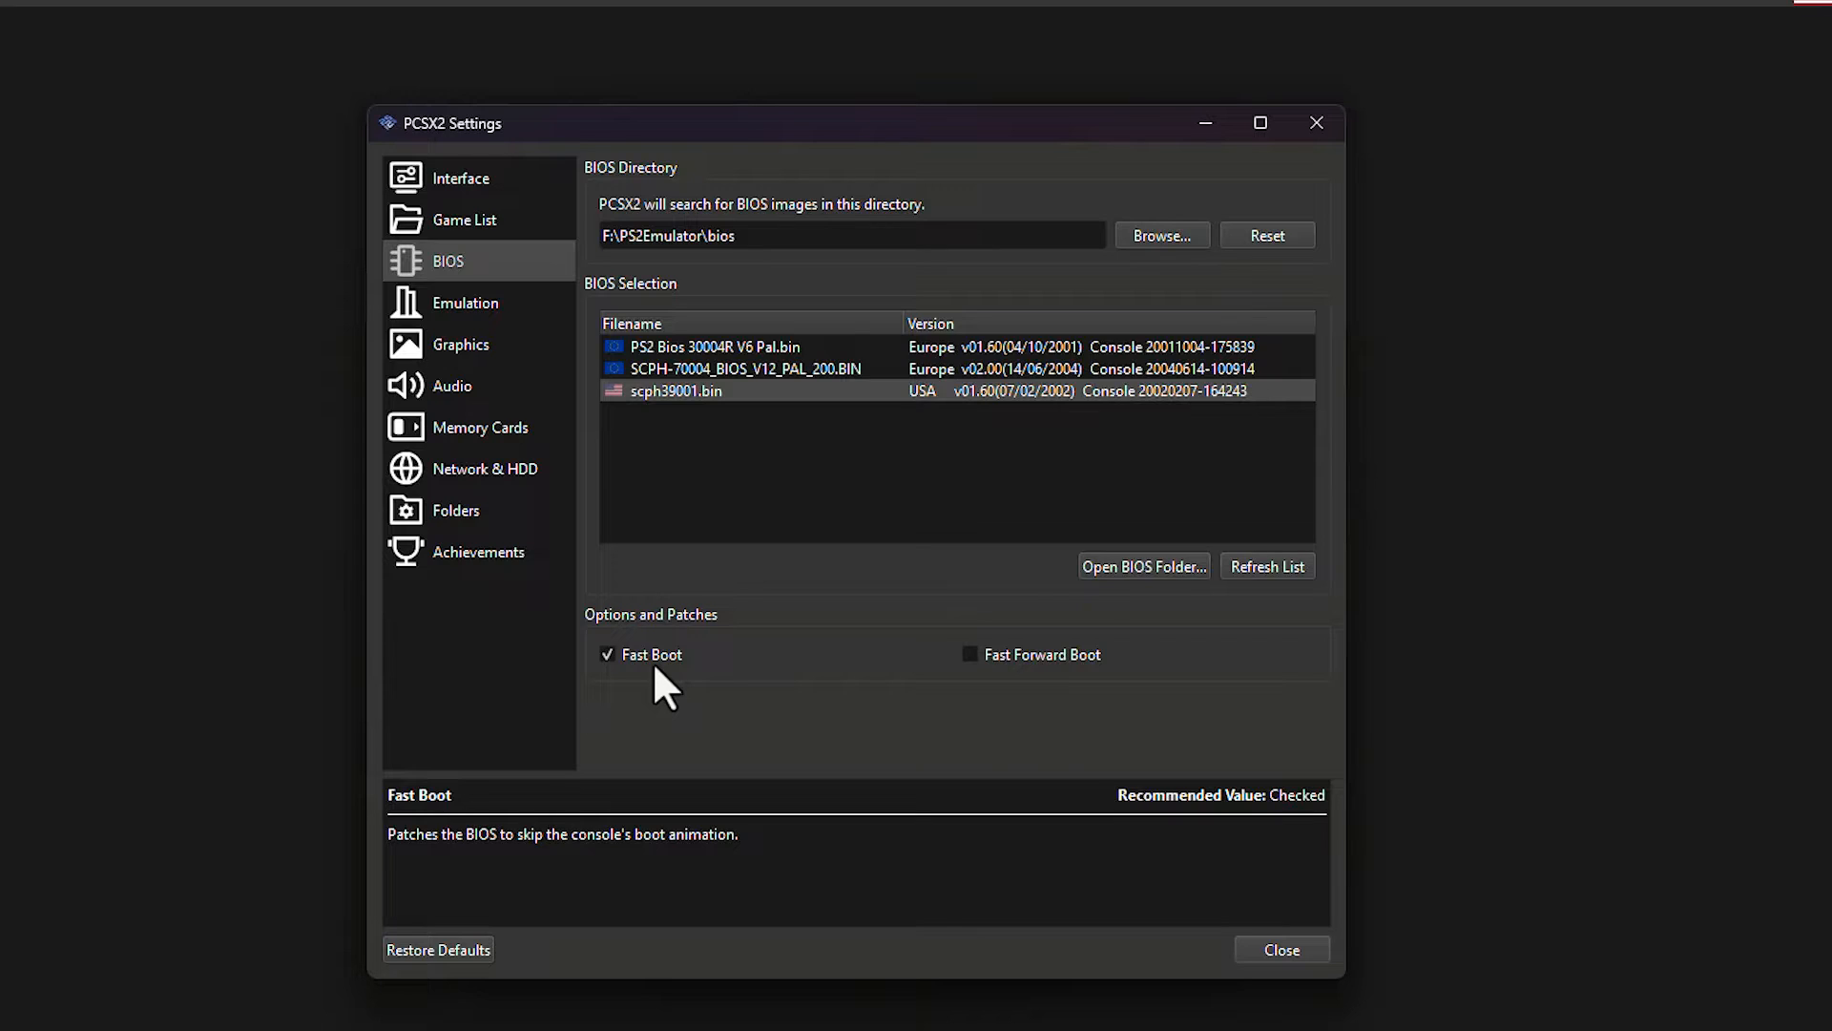
mouse_move(707, 508)
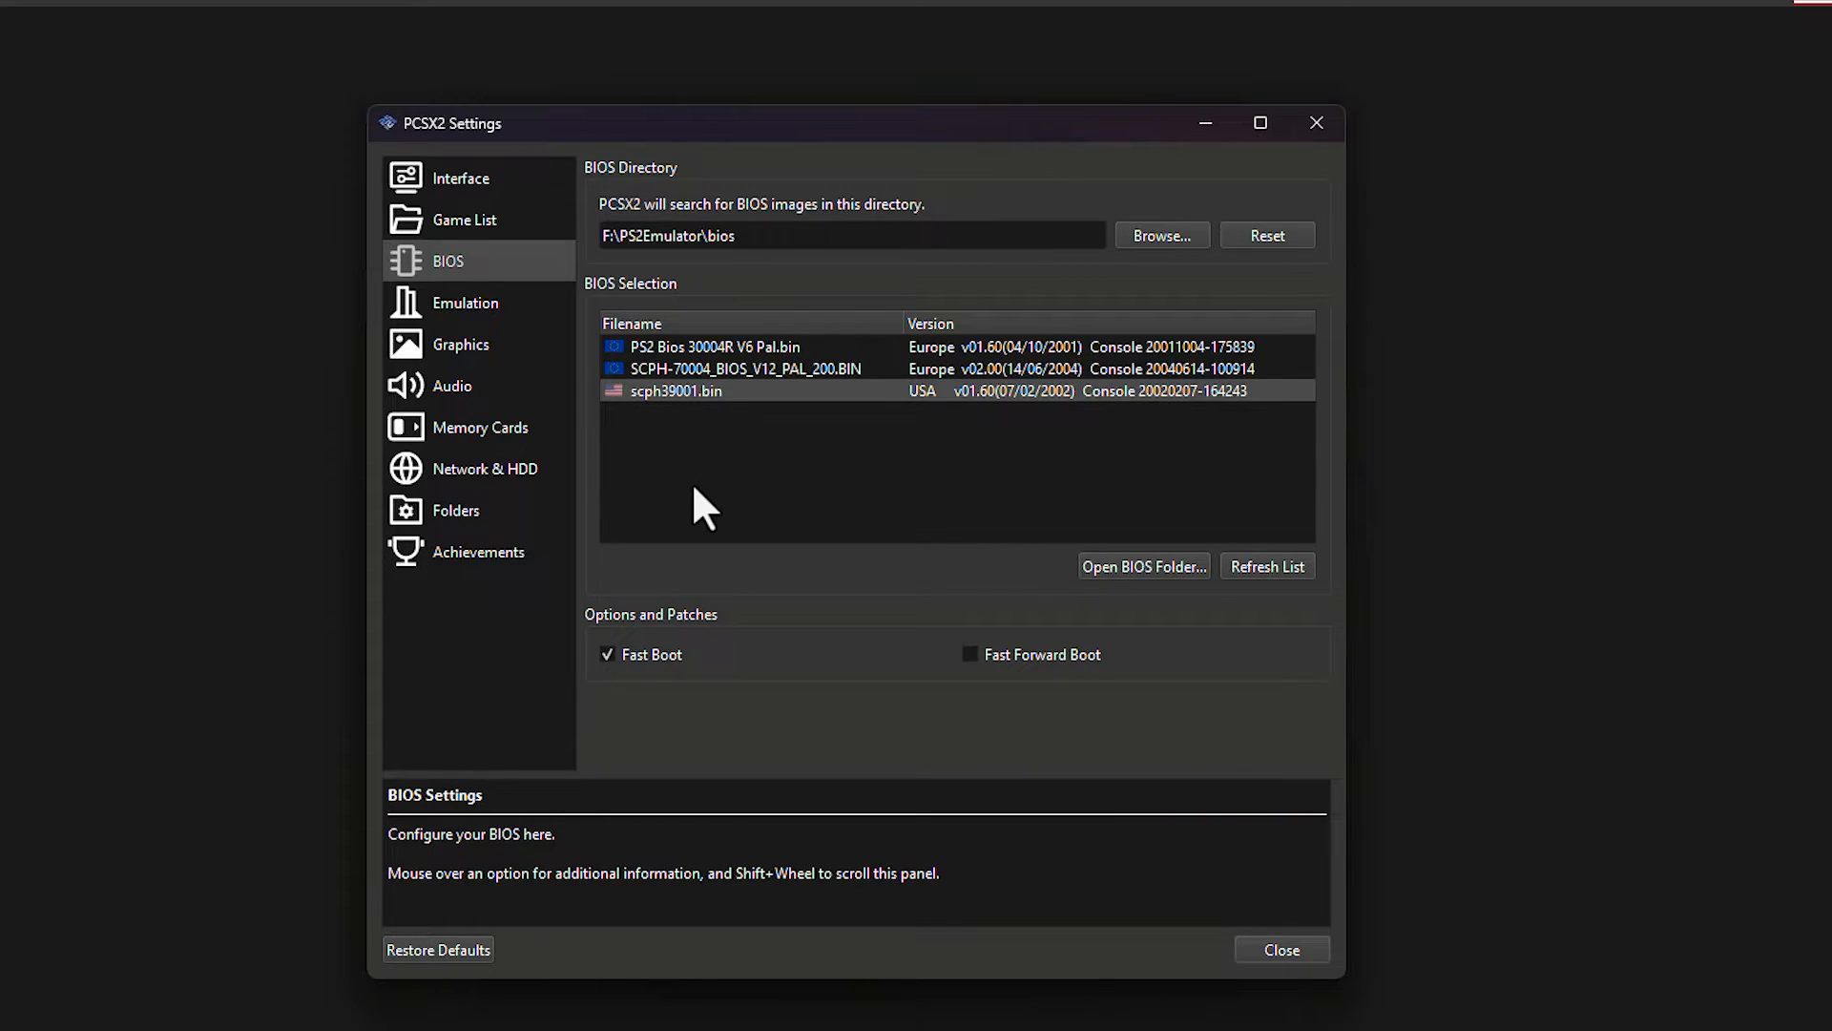